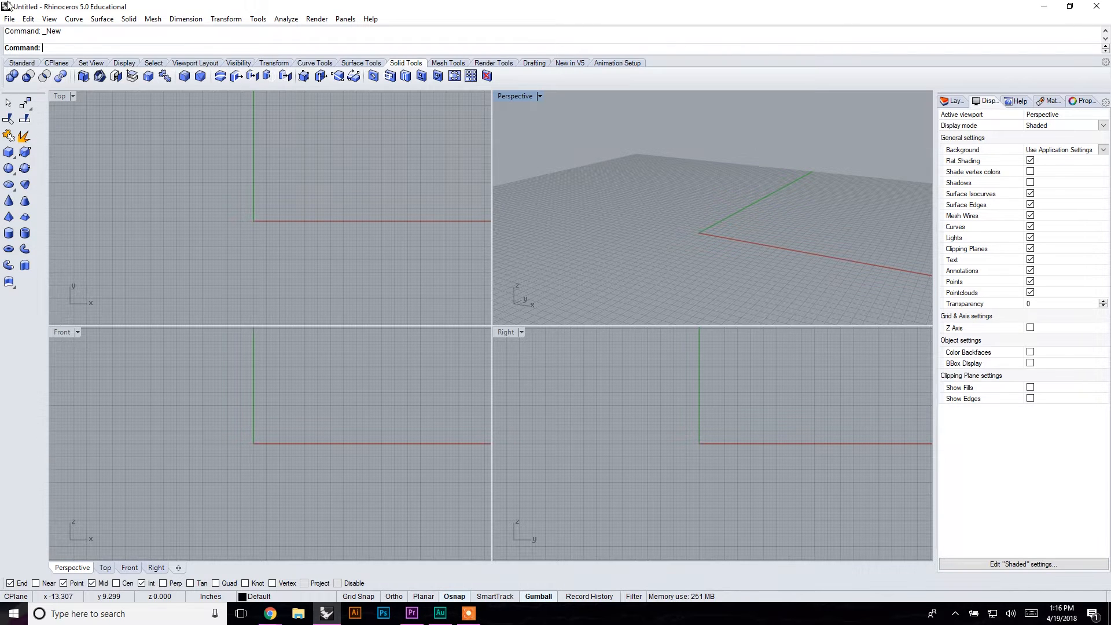
Step: Start a new model from the Small Objects - Inches template without saving the untitled one
click(9, 18)
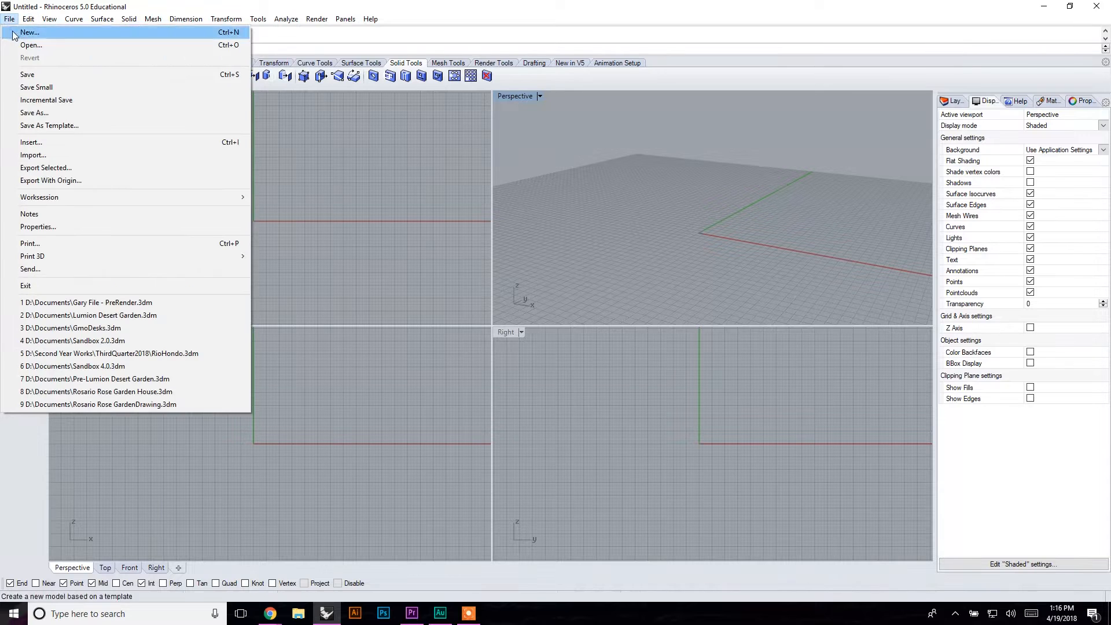
click(29, 32)
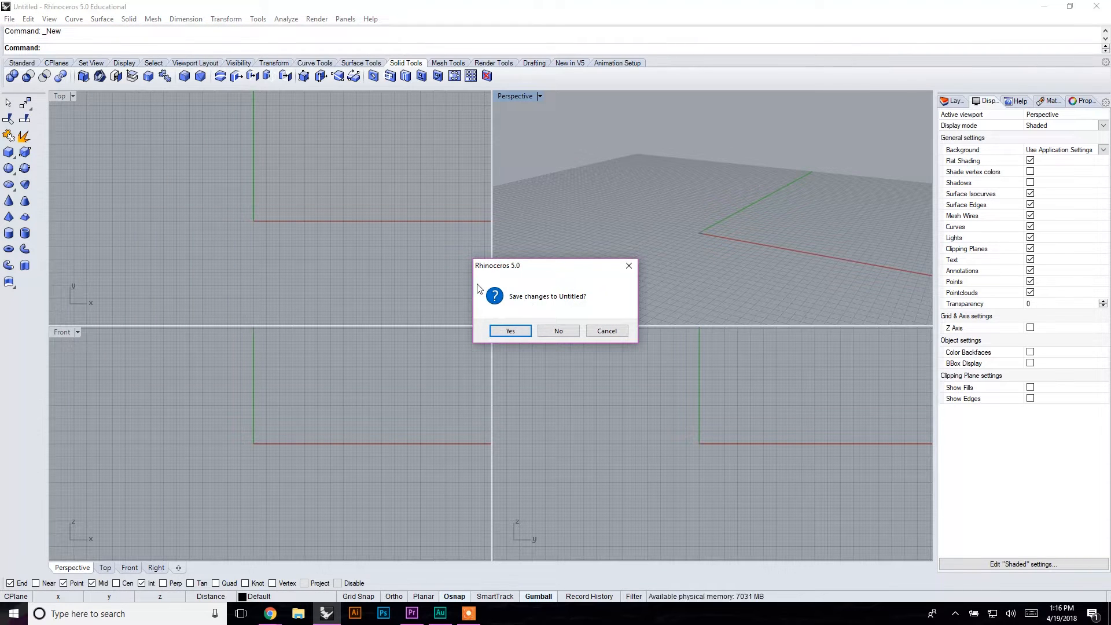
click(558, 331)
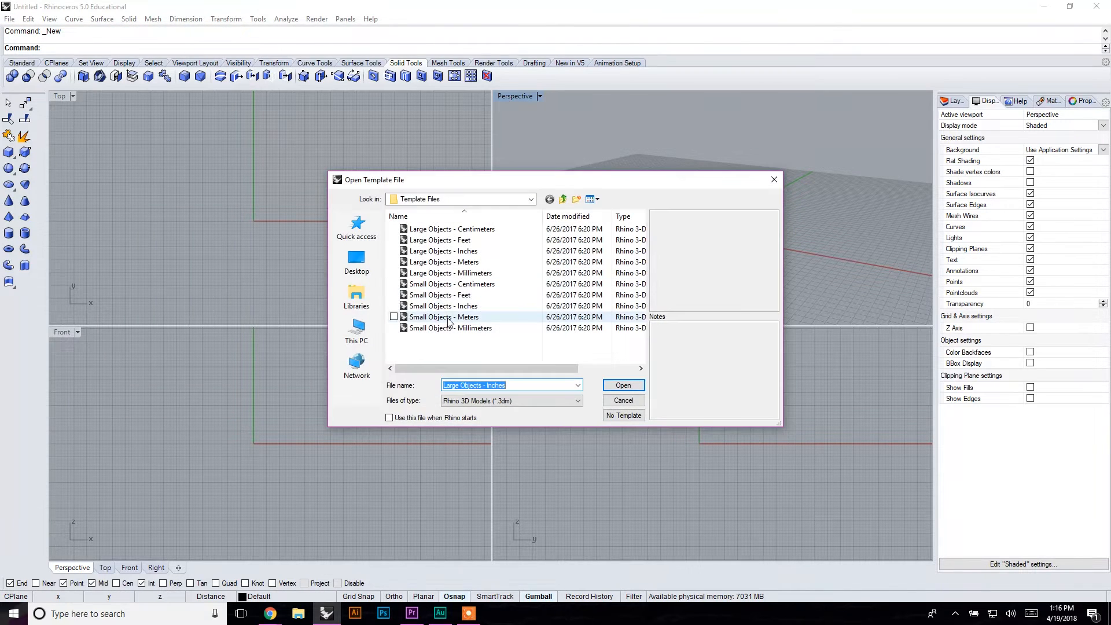
click(443, 305)
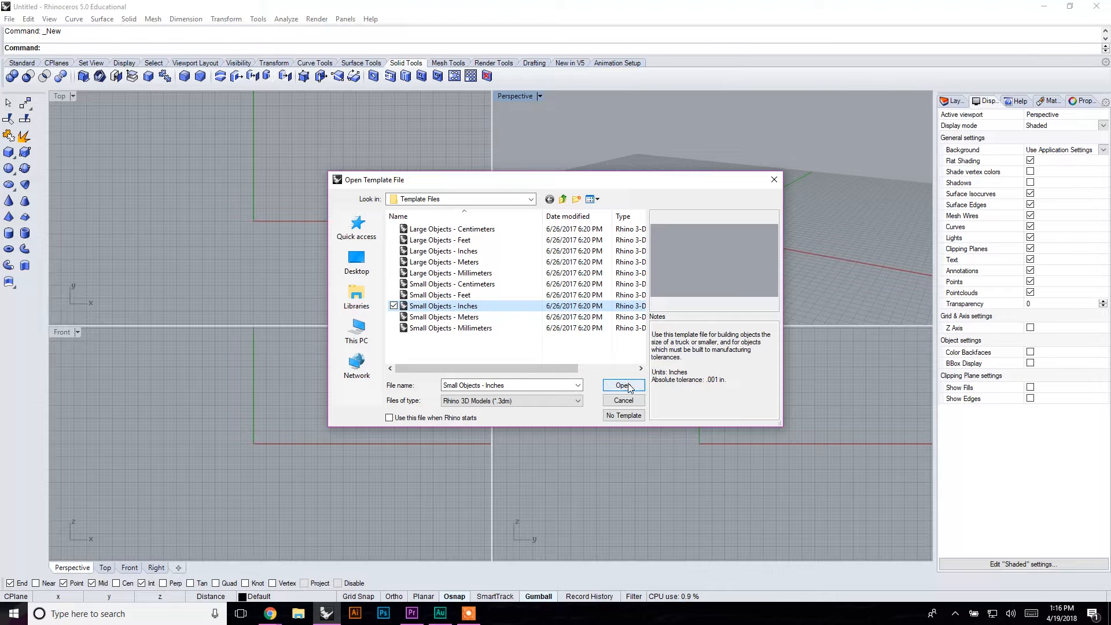
click(623, 384)
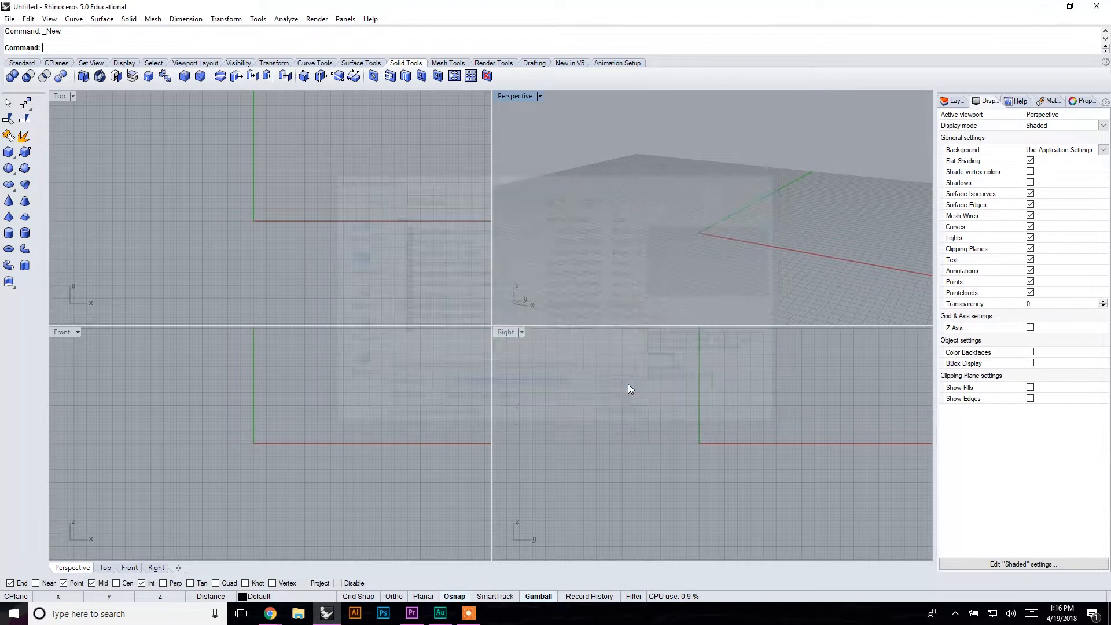
click(1102, 125)
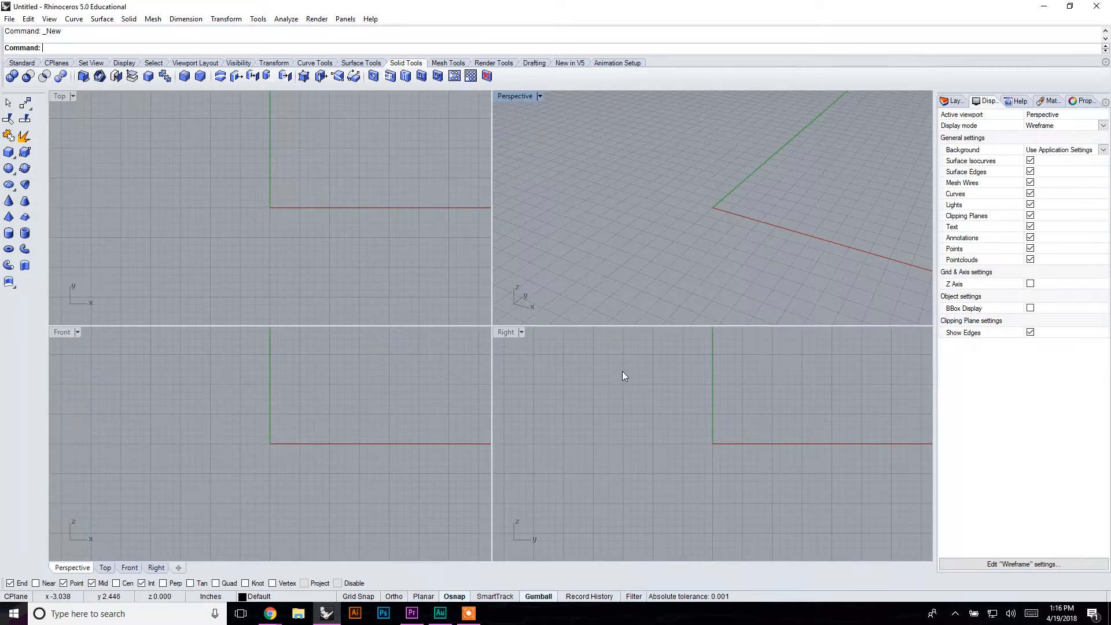
mouse_move(267, 221)
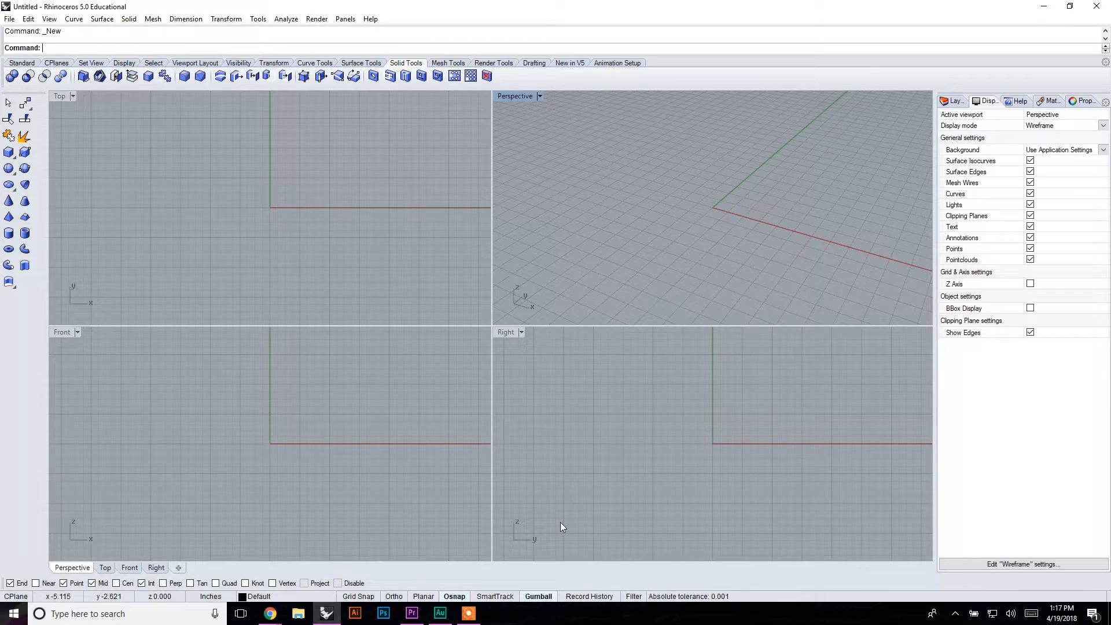
mouse_move(532, 574)
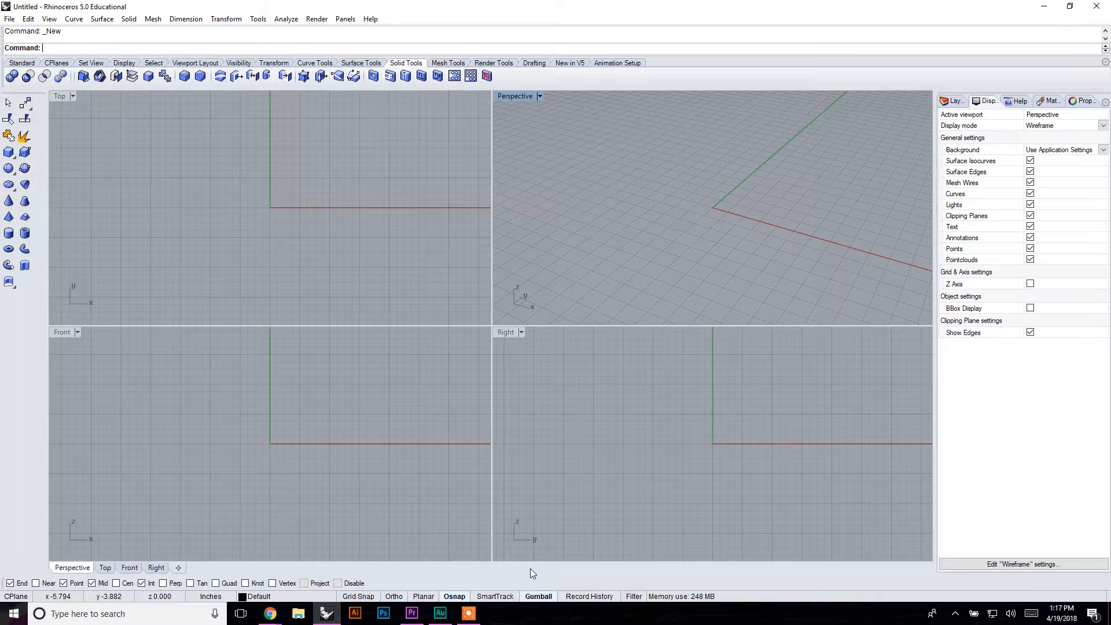
mouse_move(357, 408)
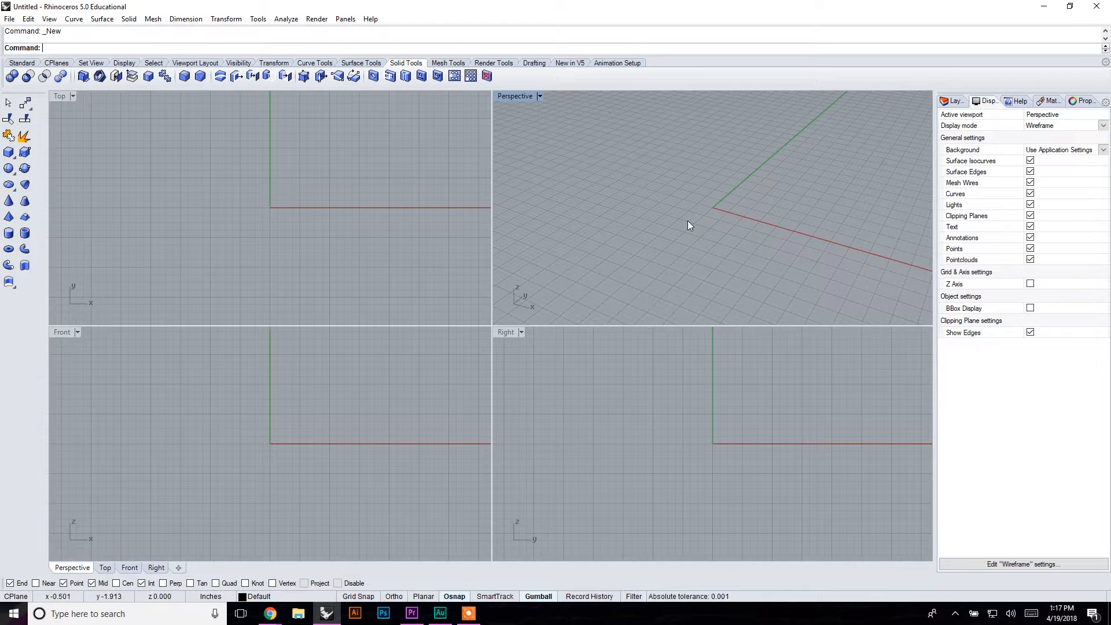
mouse_move(797, 489)
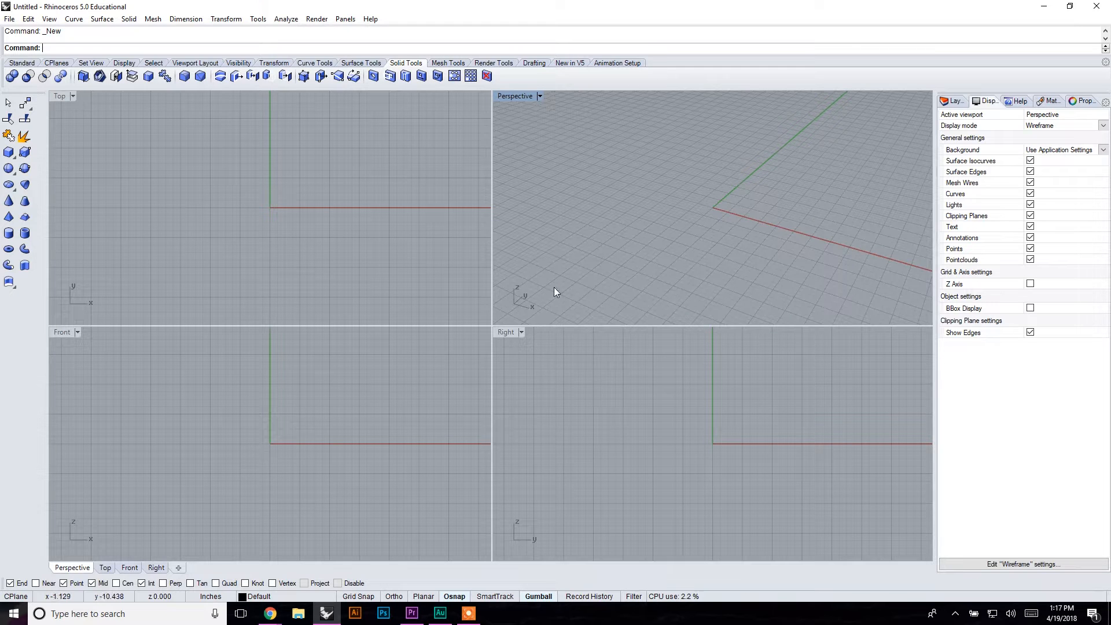
Step: Create a thin box slab and place the first points of a zigzag polyline in the Top view
click(9, 152)
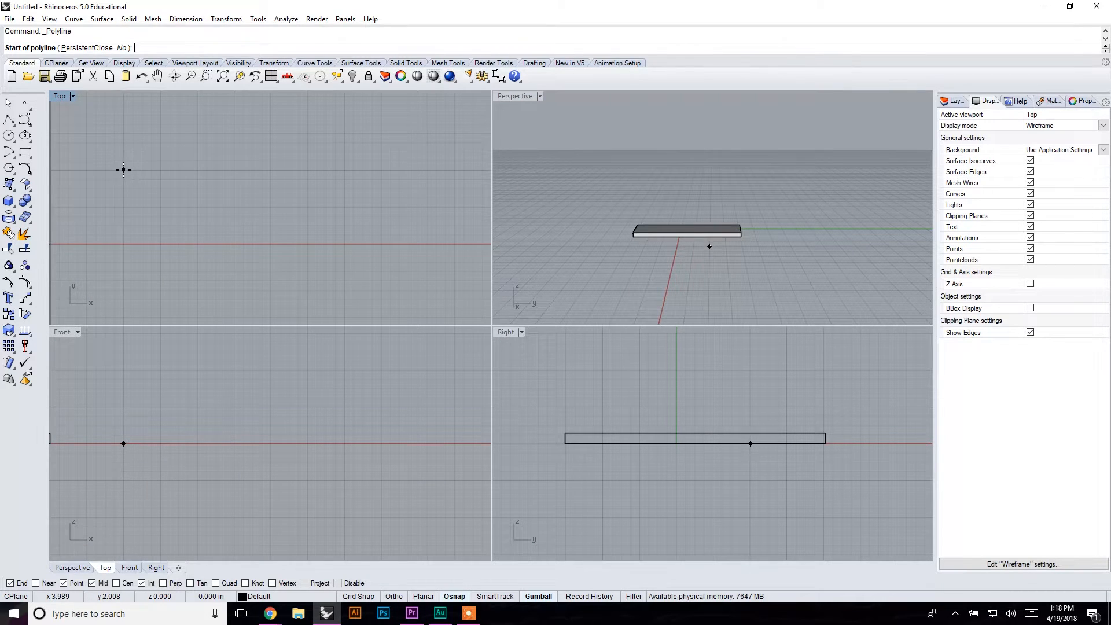
click(122, 171)
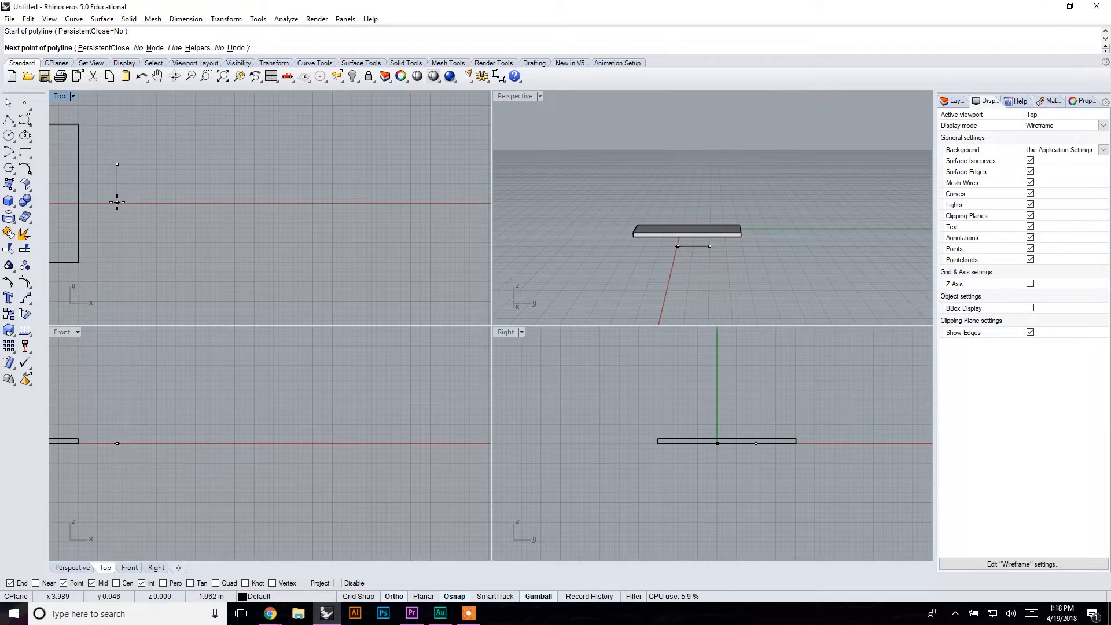
click(273, 202)
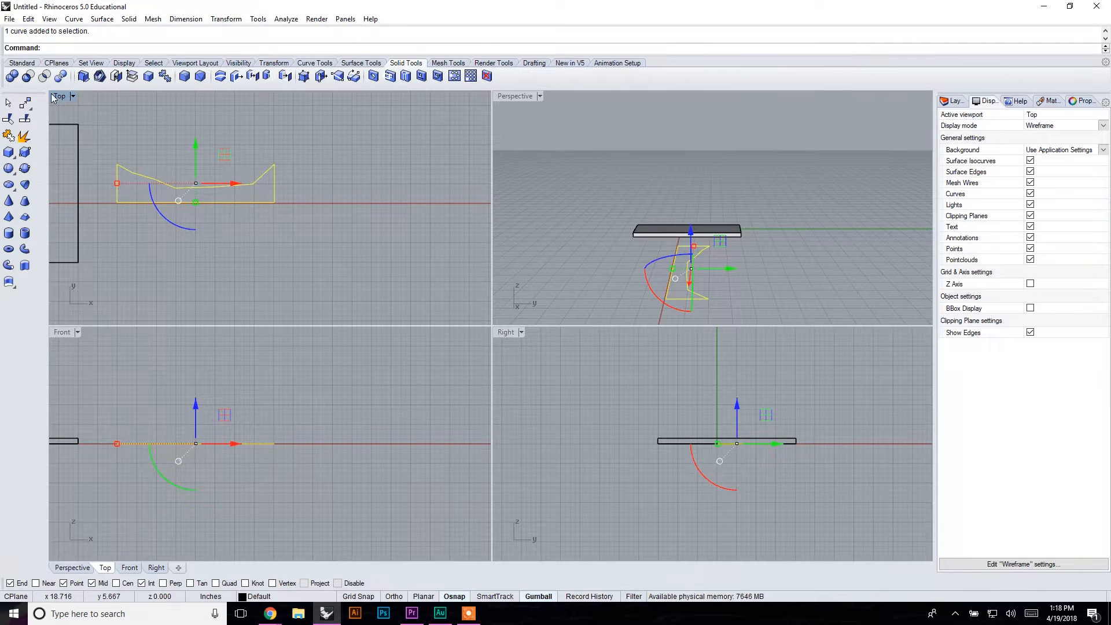
Step: Extrude the zigzag polyline into an upright wall and cap its planar holes into a solid
click(361, 62)
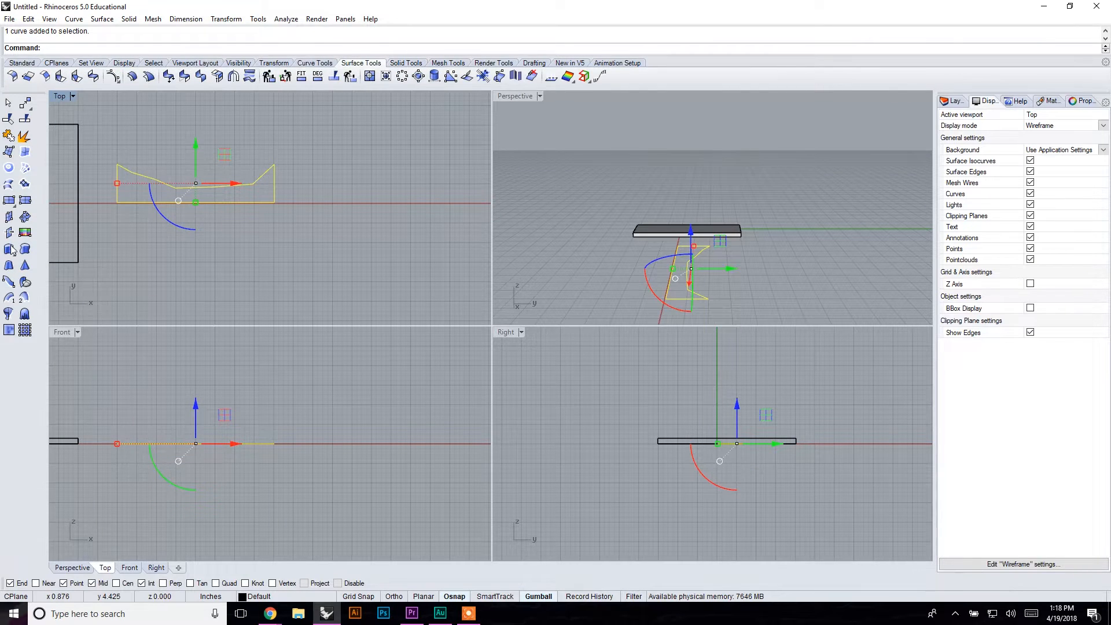
mouse_move(10, 248)
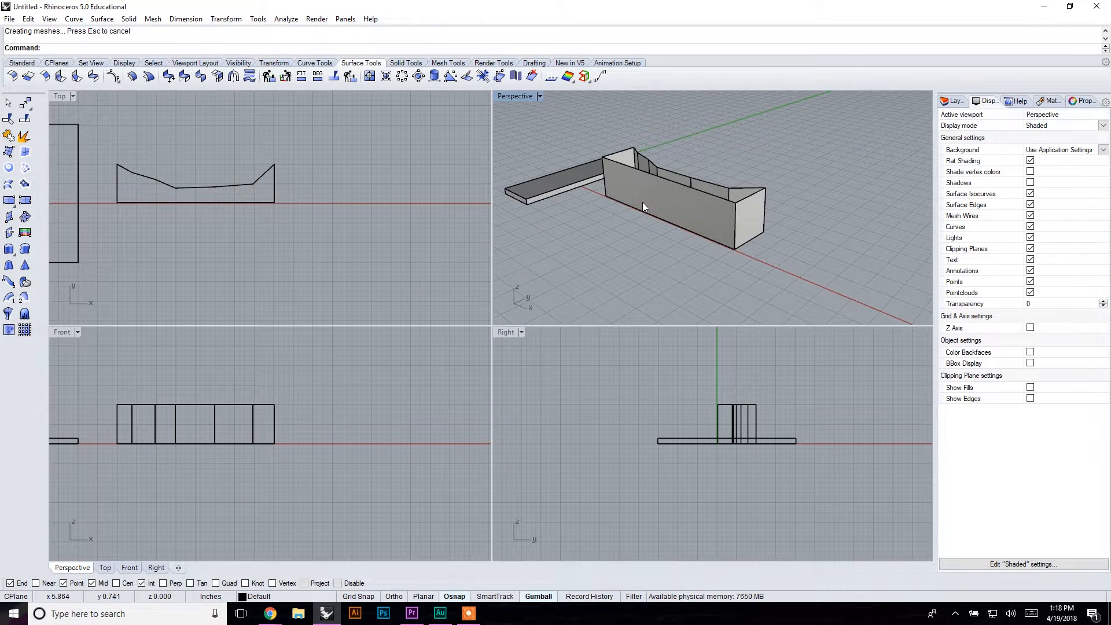
click(666, 206)
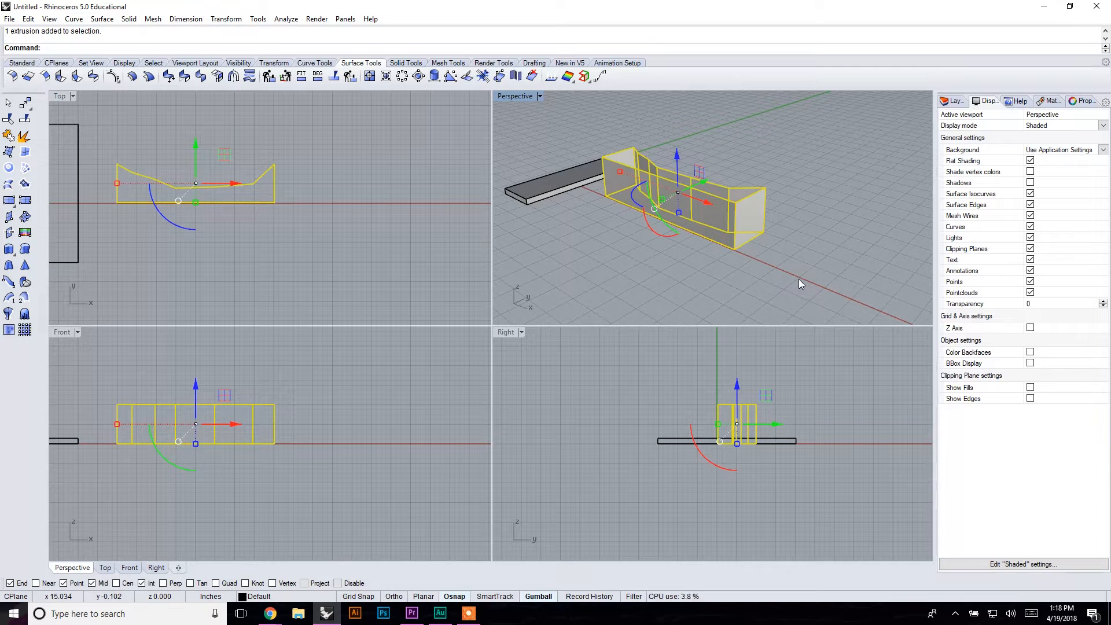
click(406, 62)
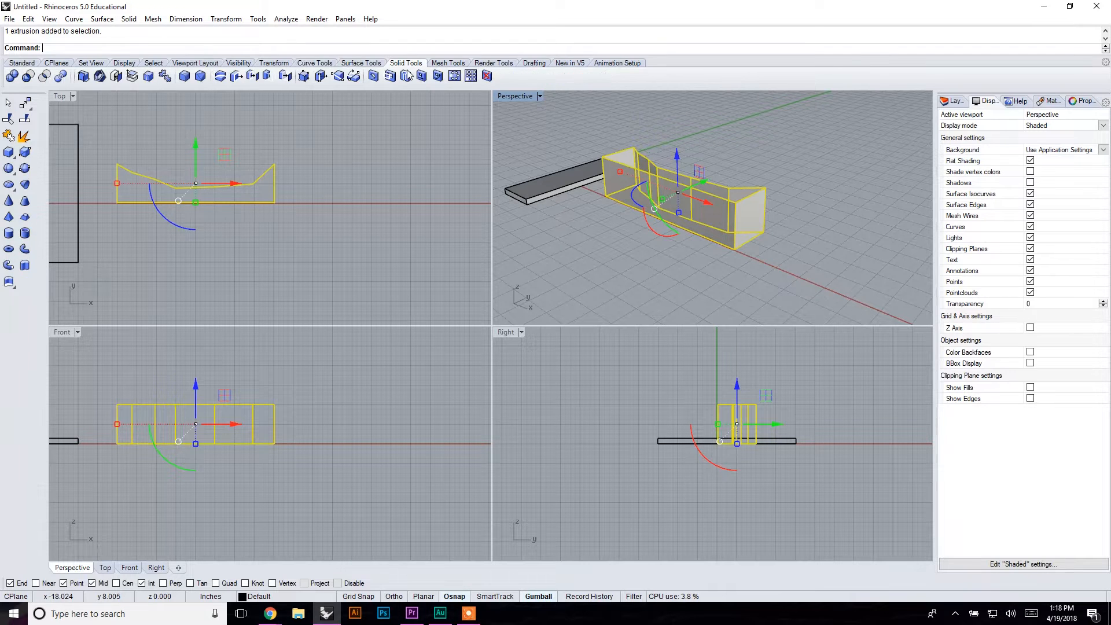
mouse_move(115, 76)
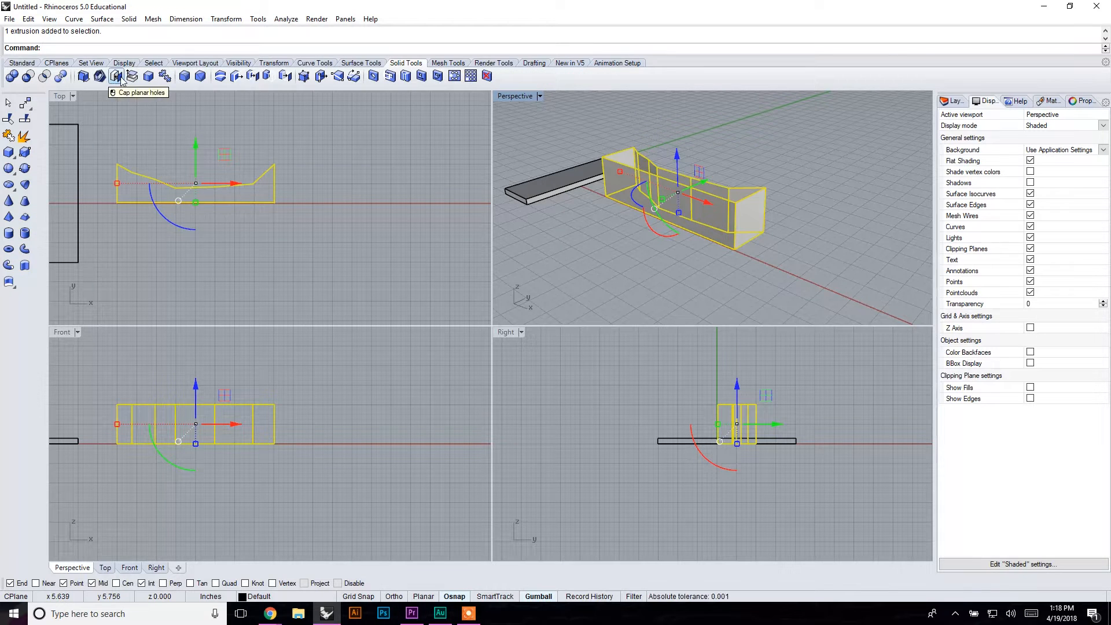
click(117, 76)
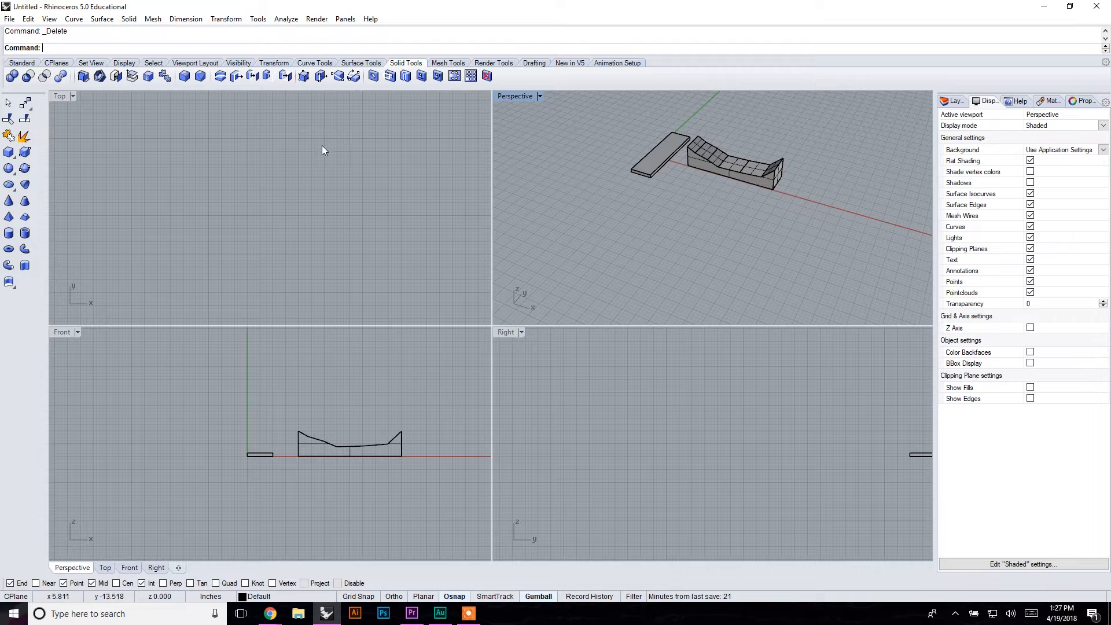
mouse_move(9, 151)
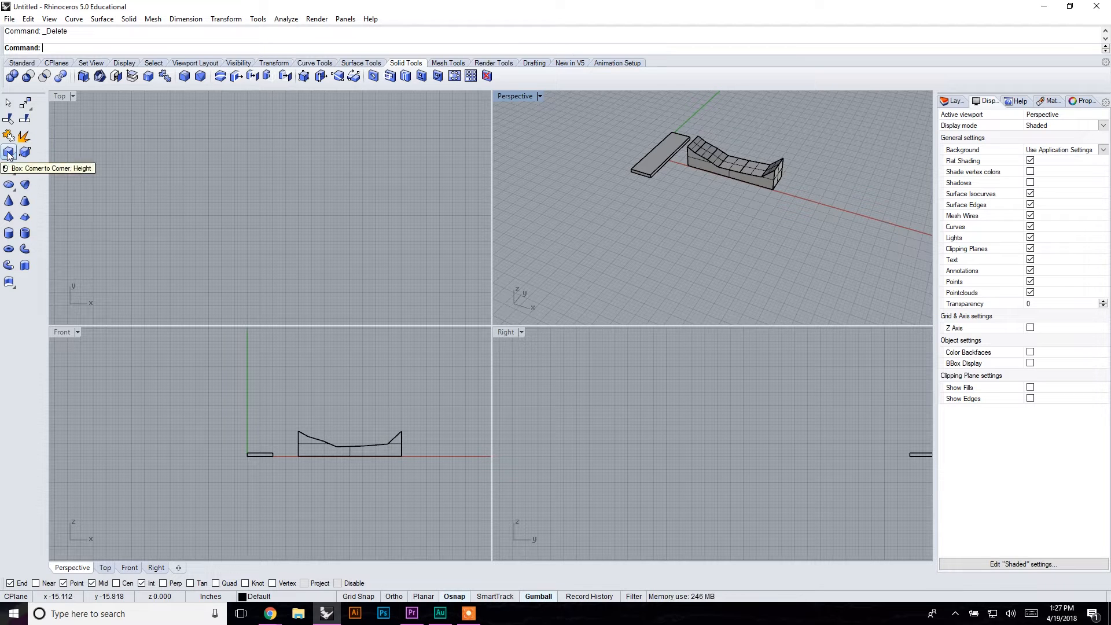
mouse_move(23, 265)
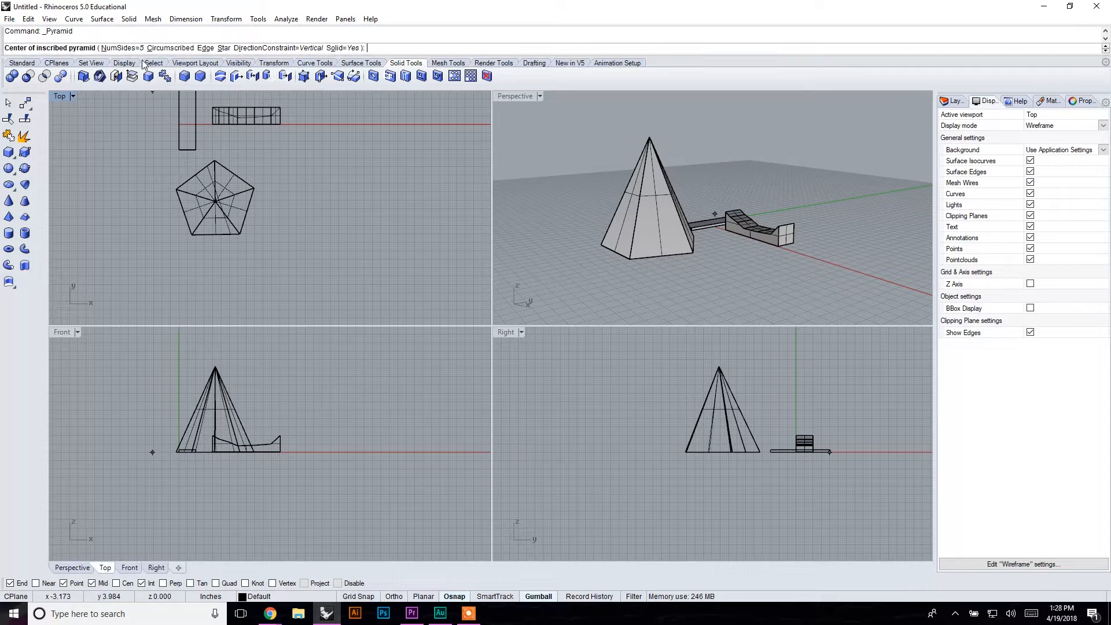
Step: Create a three-sided pyramid by setting NumSides to 3 and placing its center beside the block
text(n)
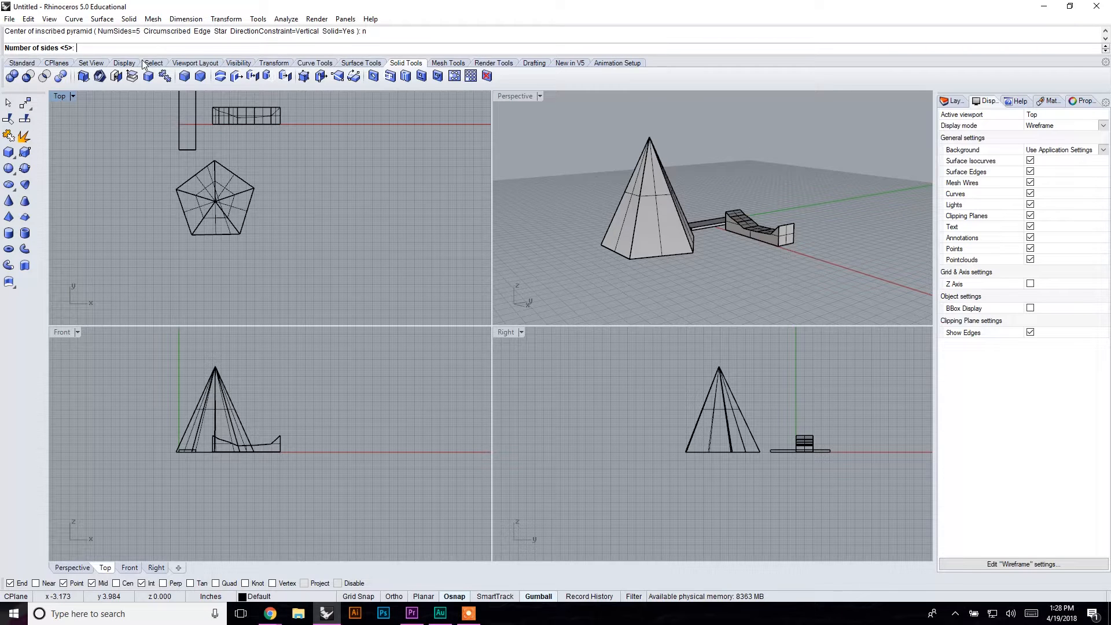
text(3)
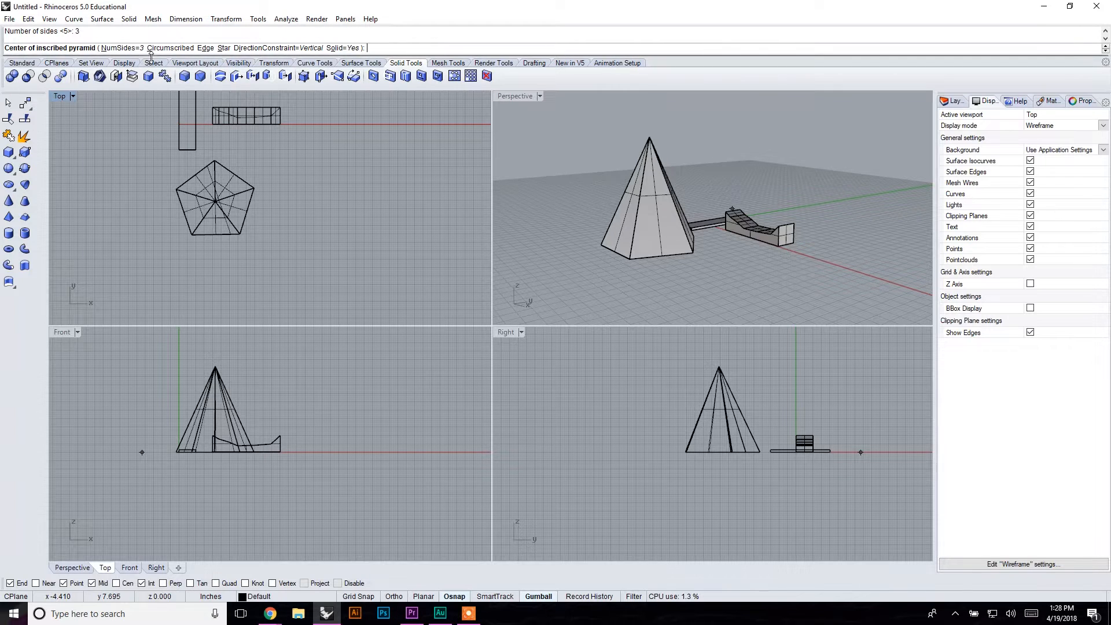
mouse_move(338, 191)
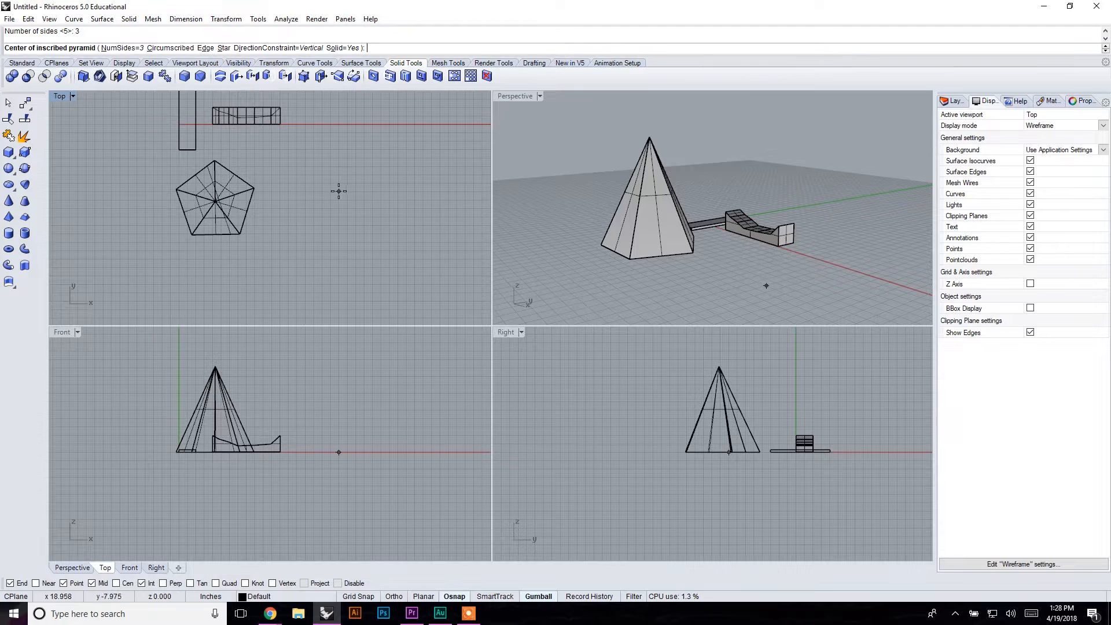
click(339, 191)
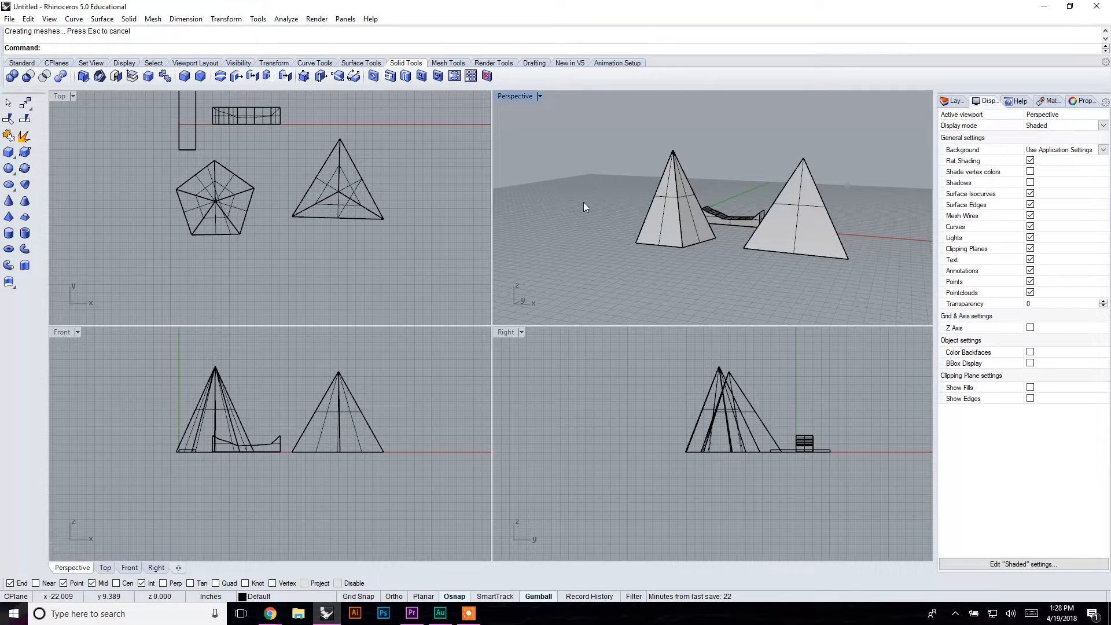
mouse_move(238, 172)
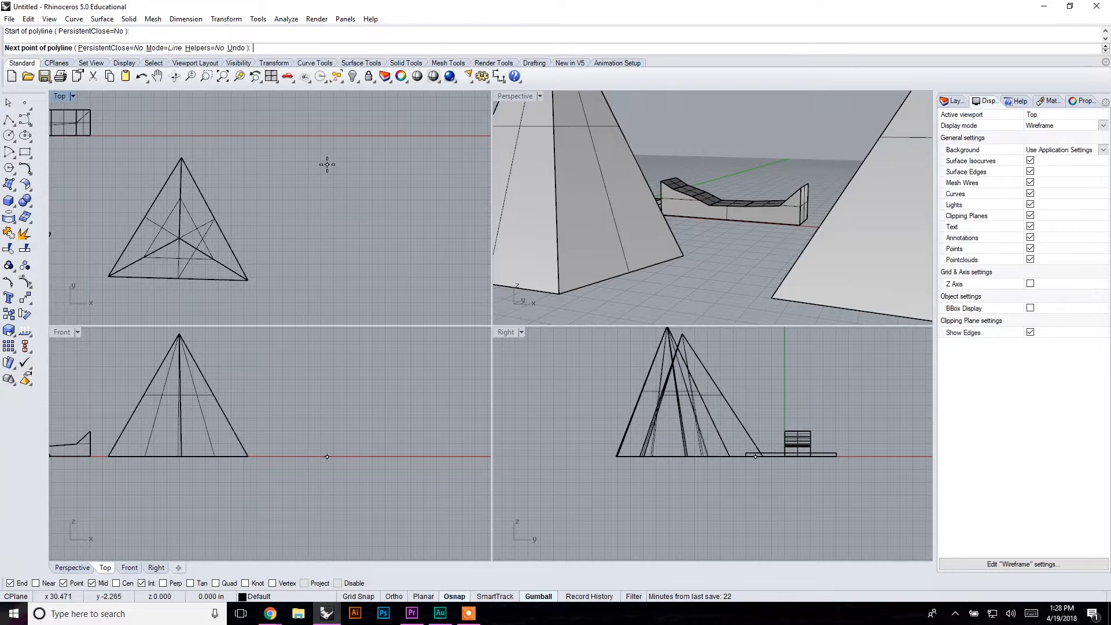
Step: Draw a V-shaped polyline right of the triangular pyramid, ready for extrusion
click(406, 241)
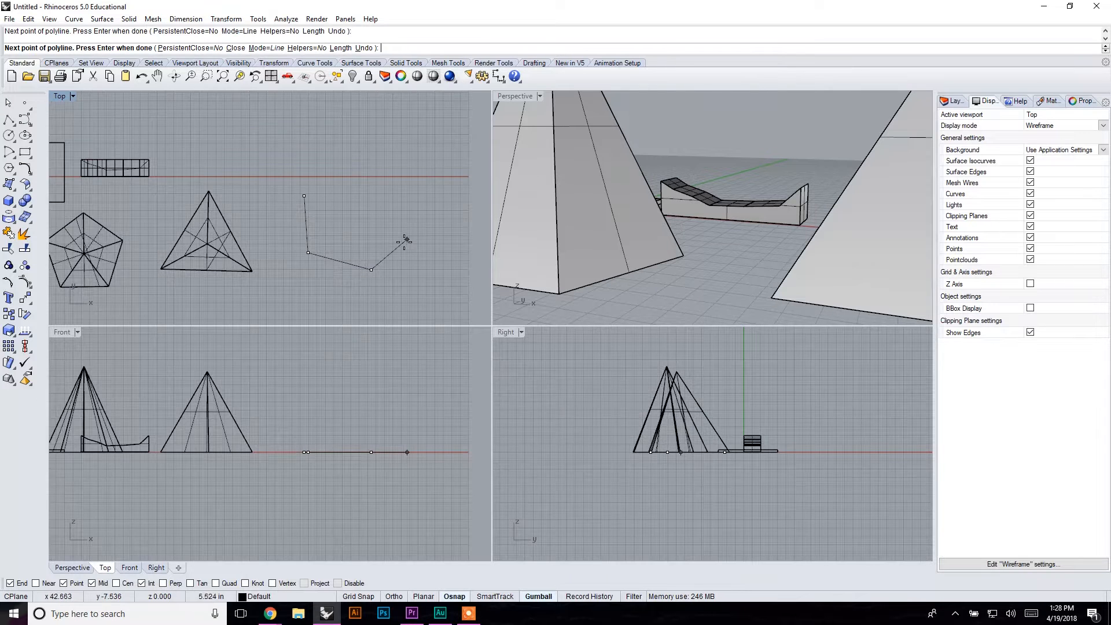
click(425, 200)
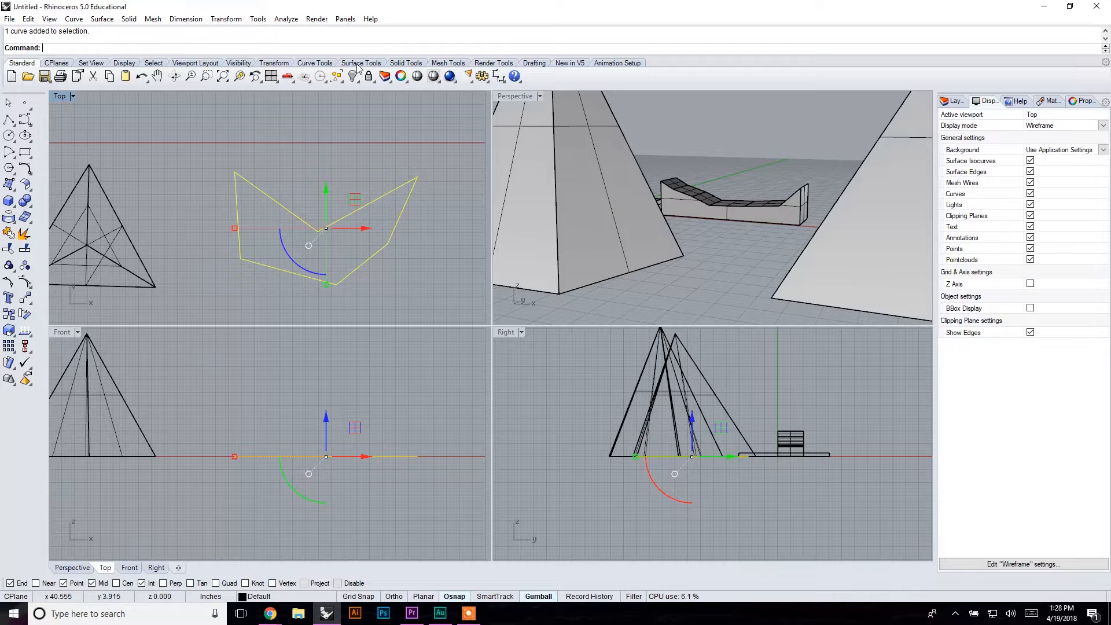
click(361, 63)
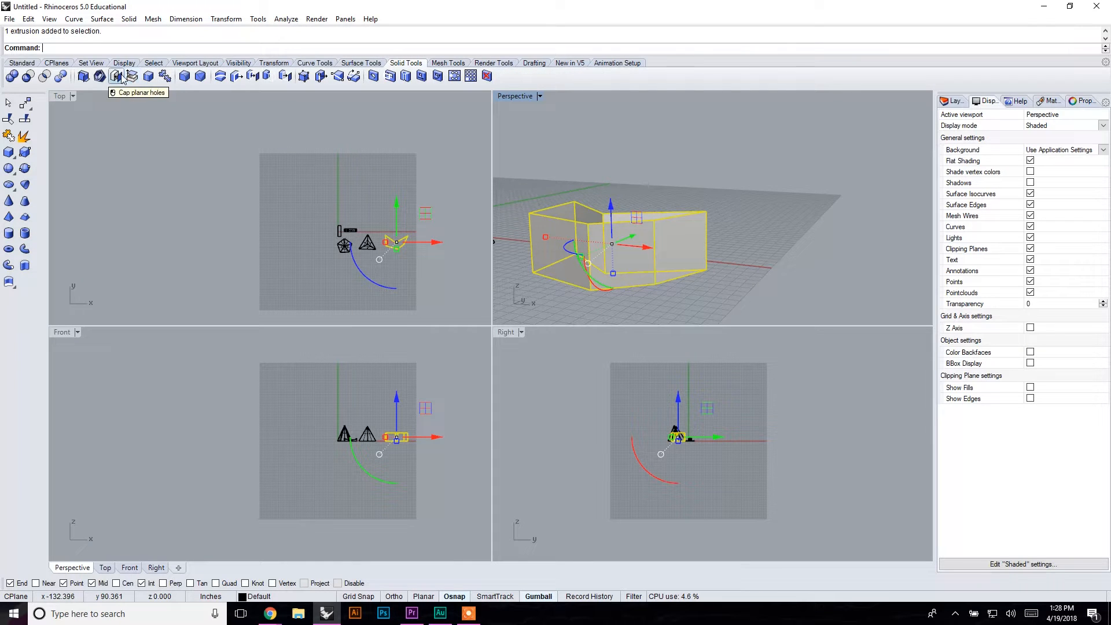
Step: Cap the new wall, scale the small pyramid up with the gumball, try a 15 rotation and undo it
click(117, 76)
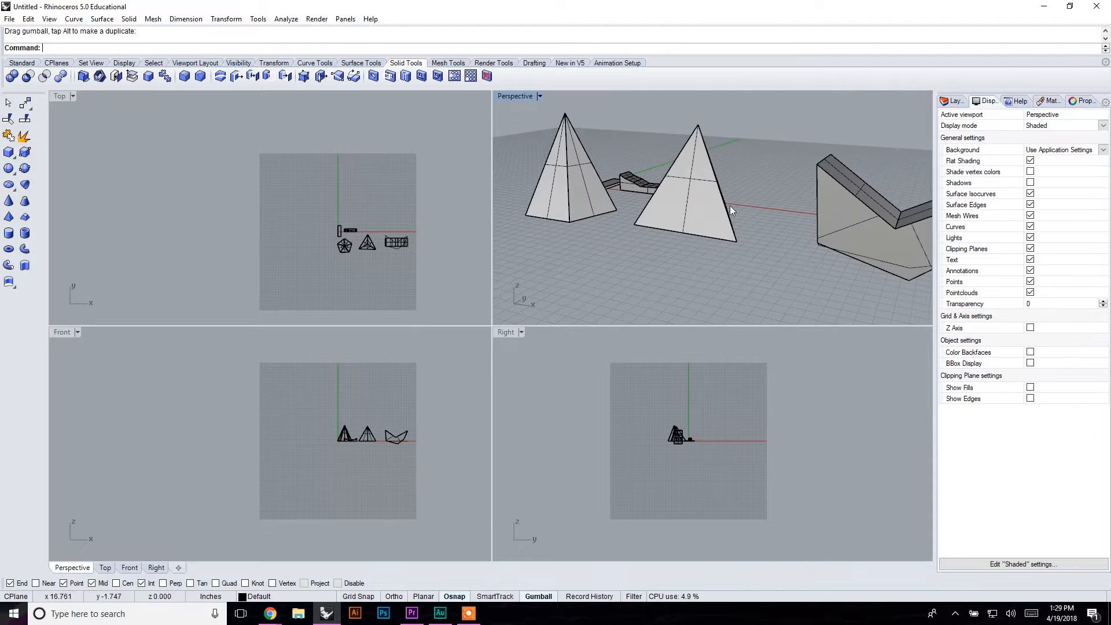
click(684, 206)
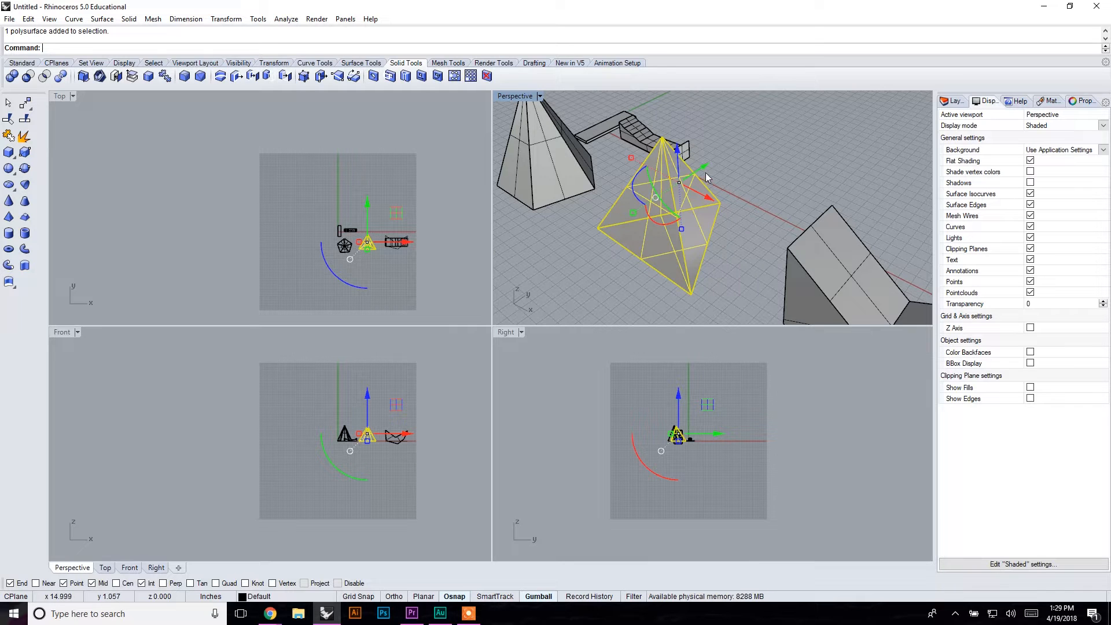
drag(666, 177, 737, 141)
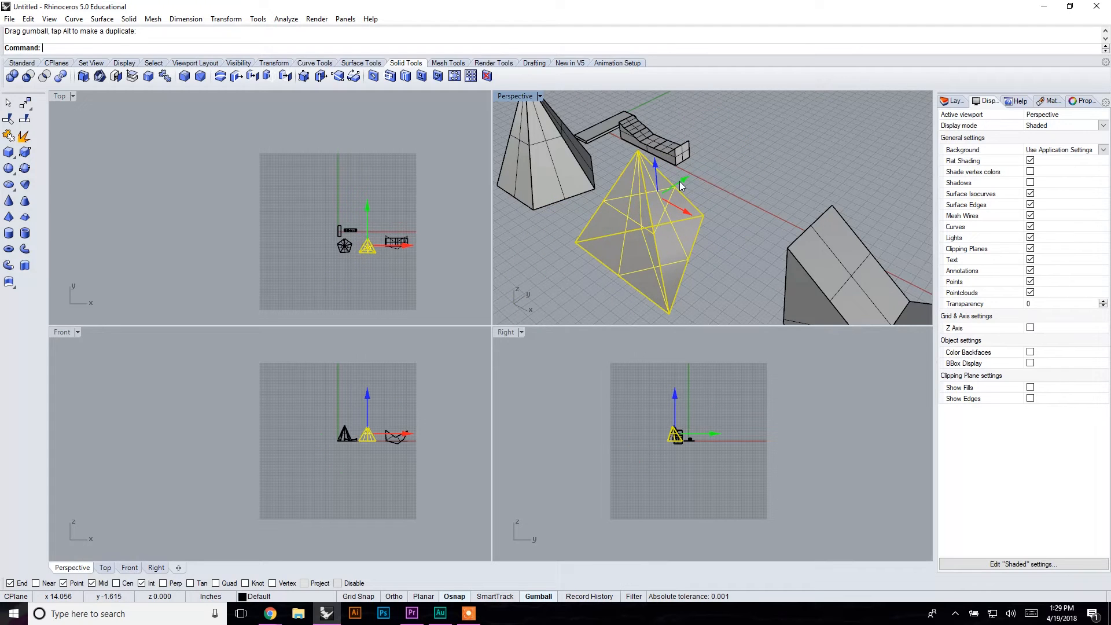
text(15)
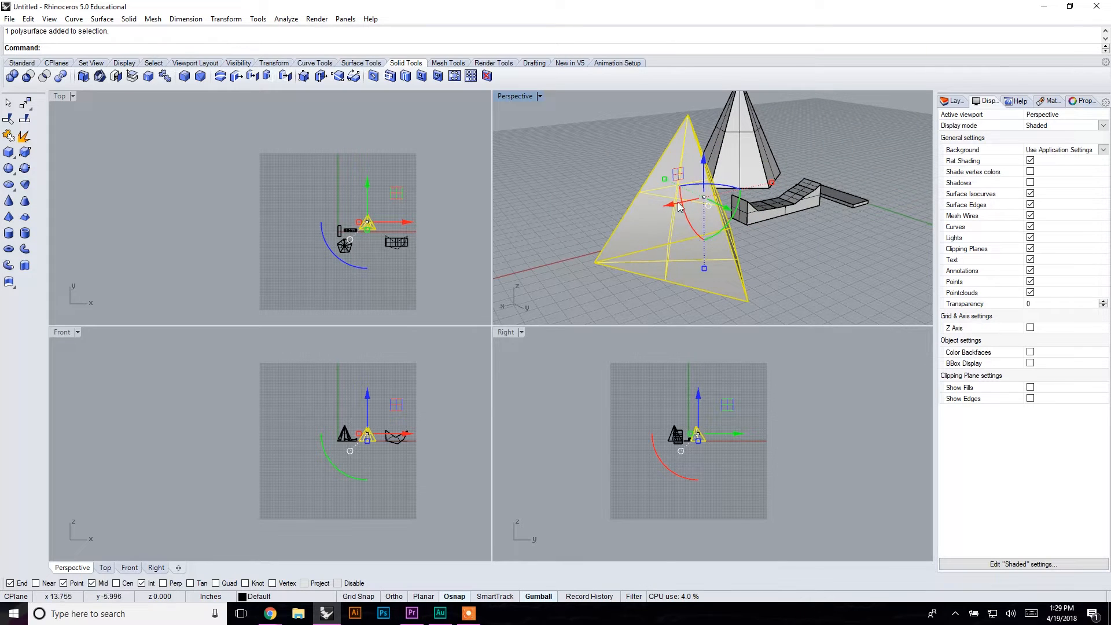
mouse_move(712, 193)
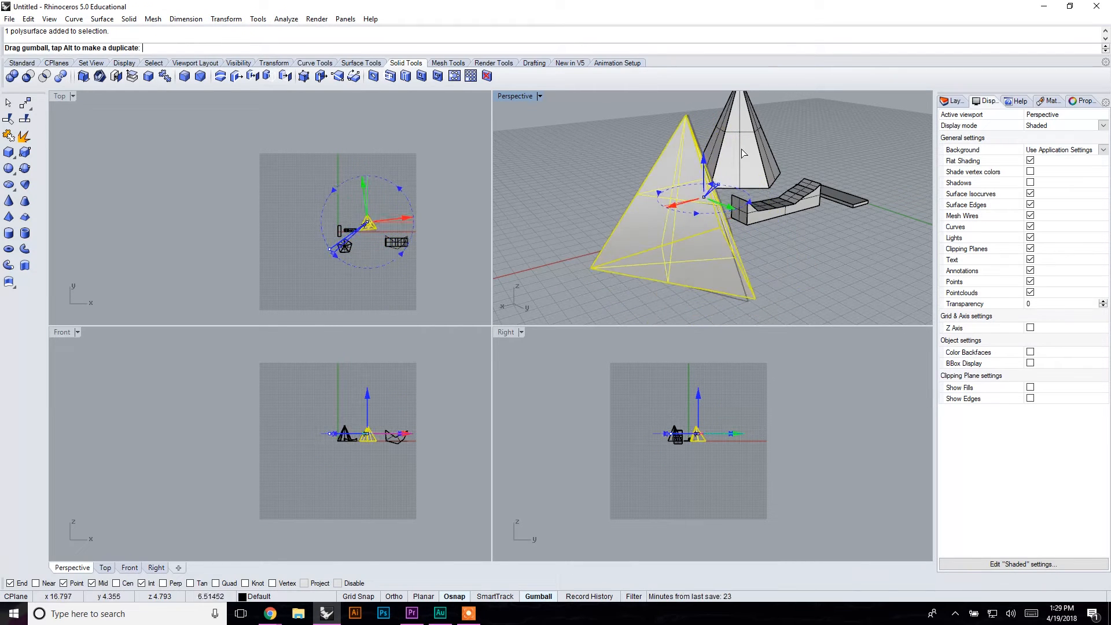
key(ctrl+z)
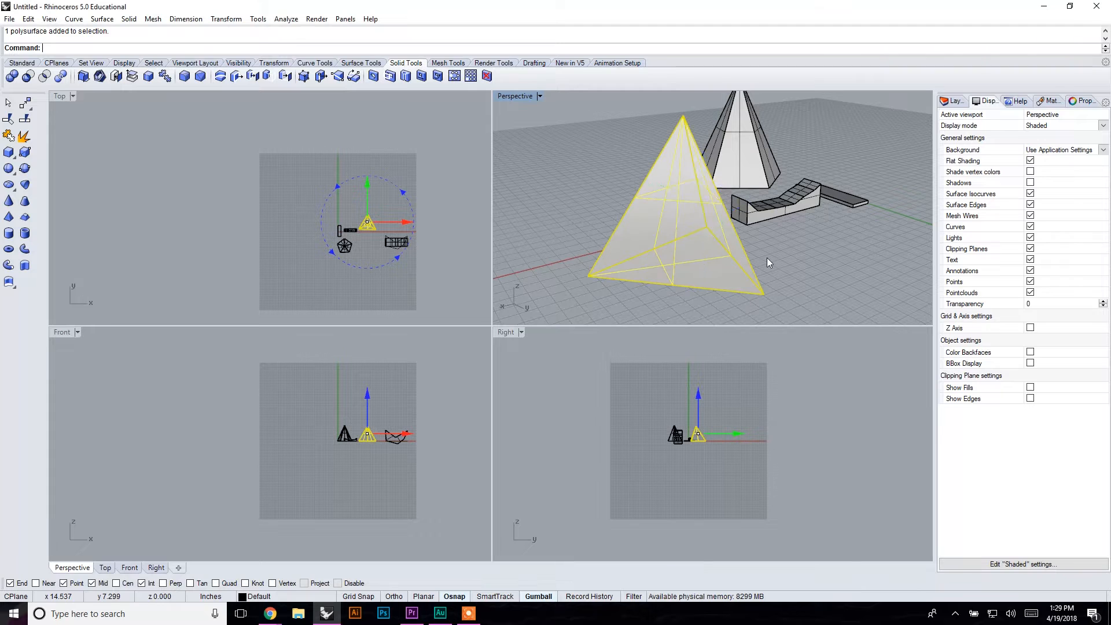
key(ctrl+z)
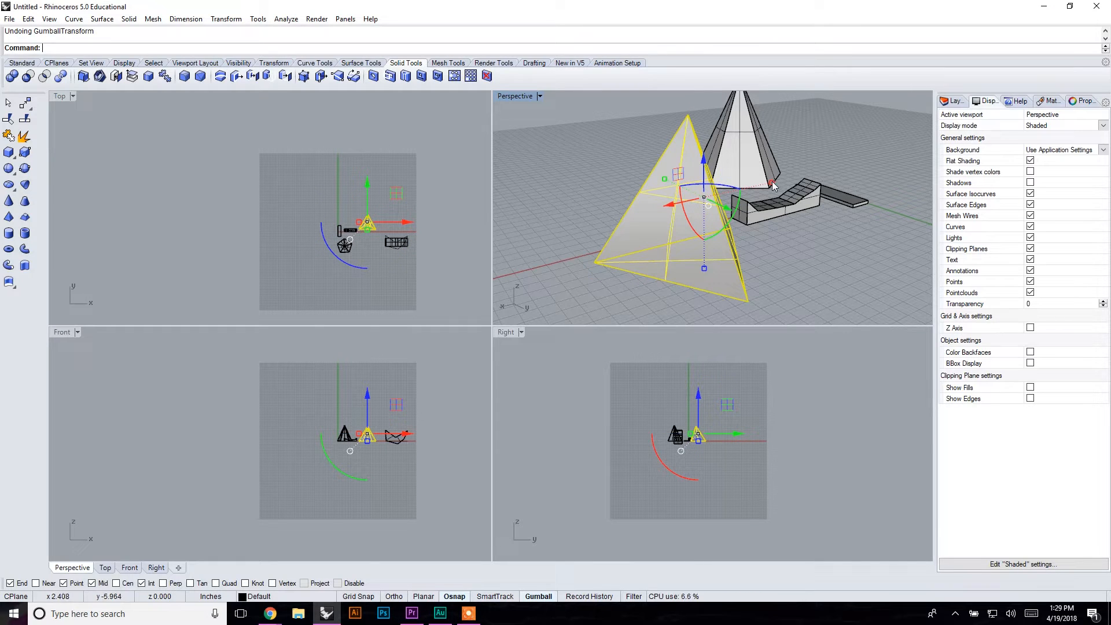
mouse_move(662, 187)
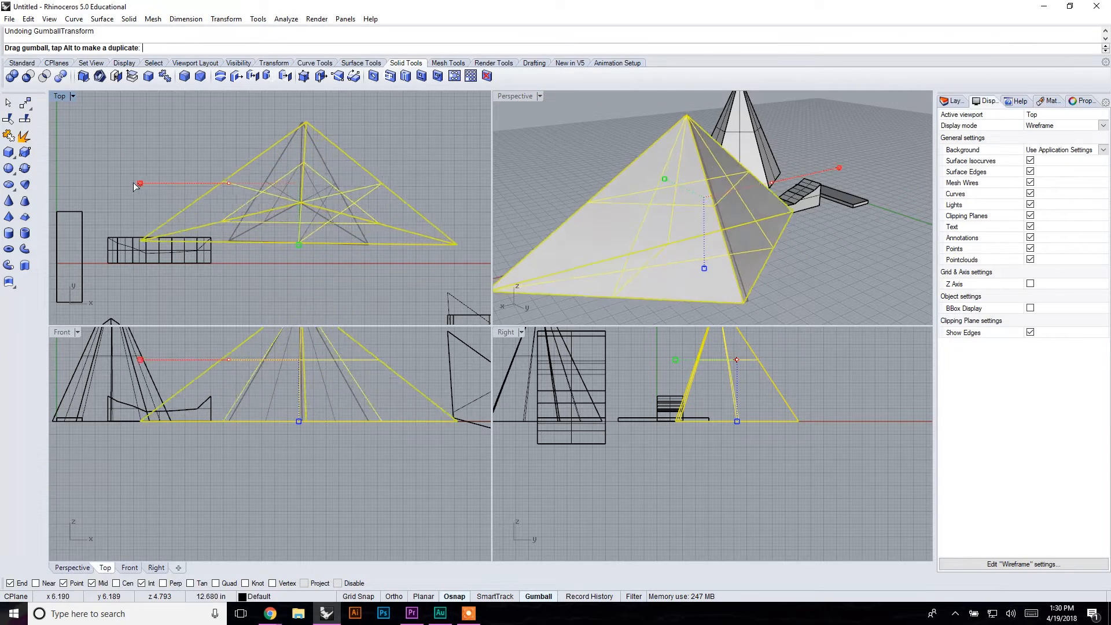
drag(140, 183, 78, 183)
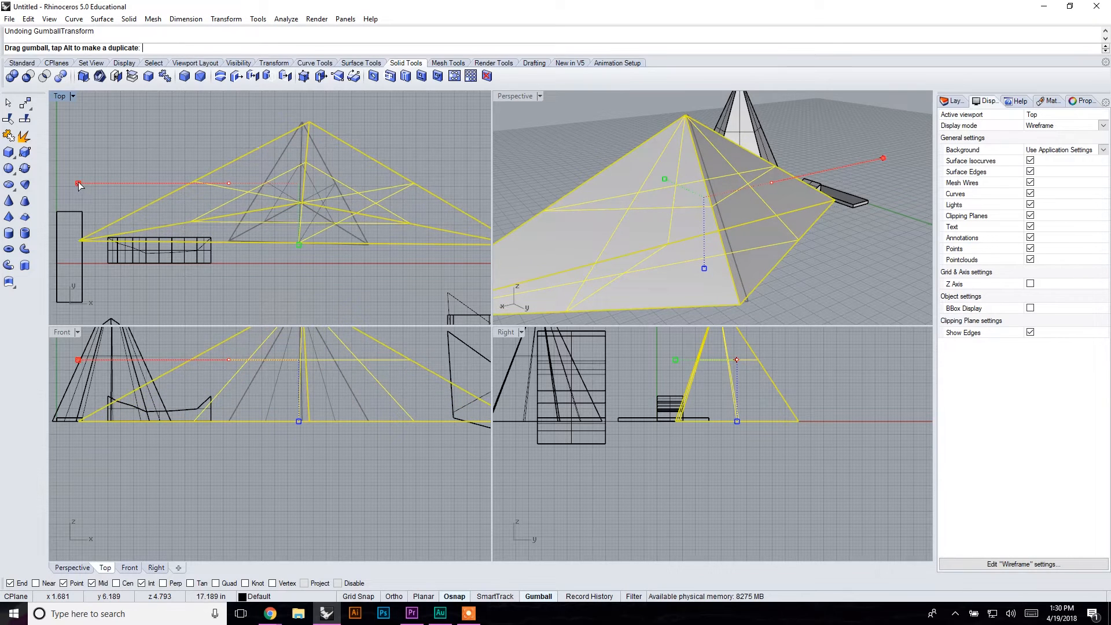
drag(78, 183, 229, 182)
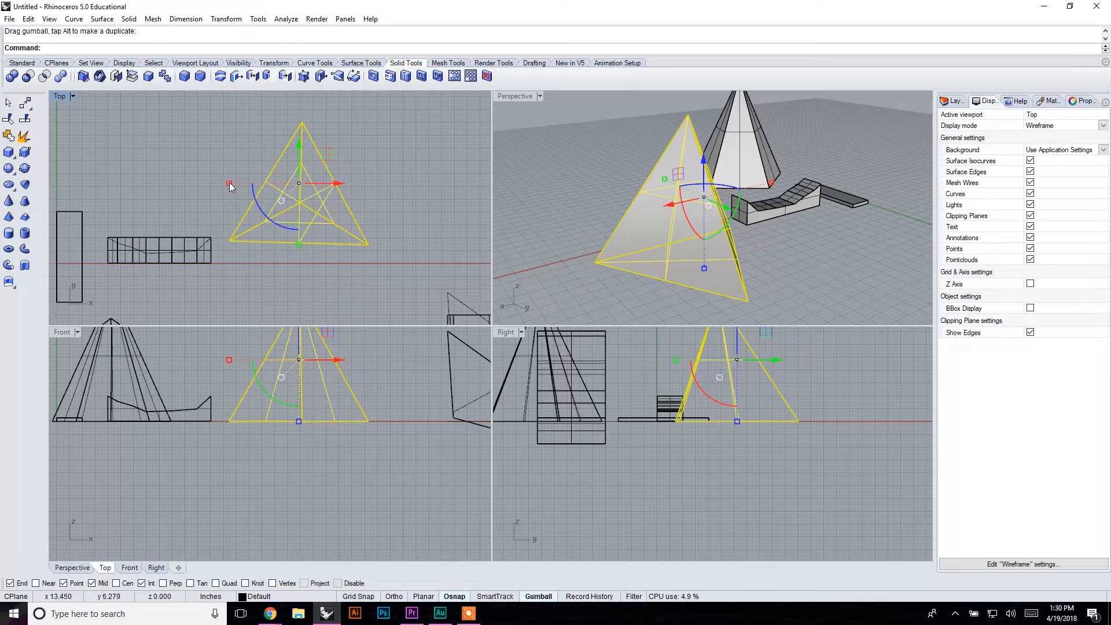
drag(229, 184, 168, 184)
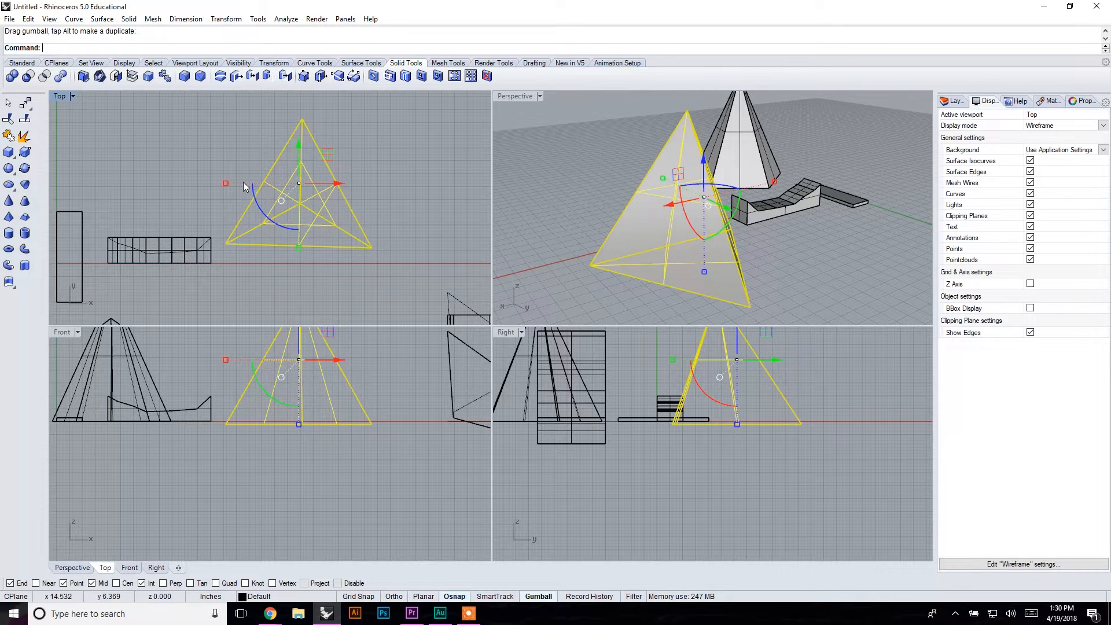
mouse_move(418, 211)
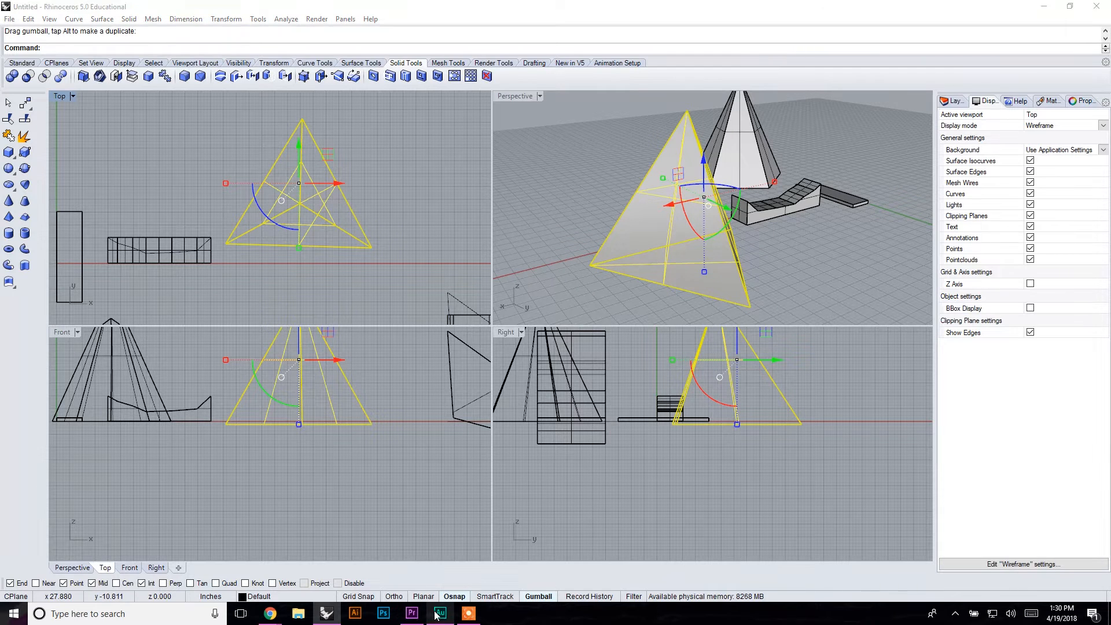
click(440, 613)
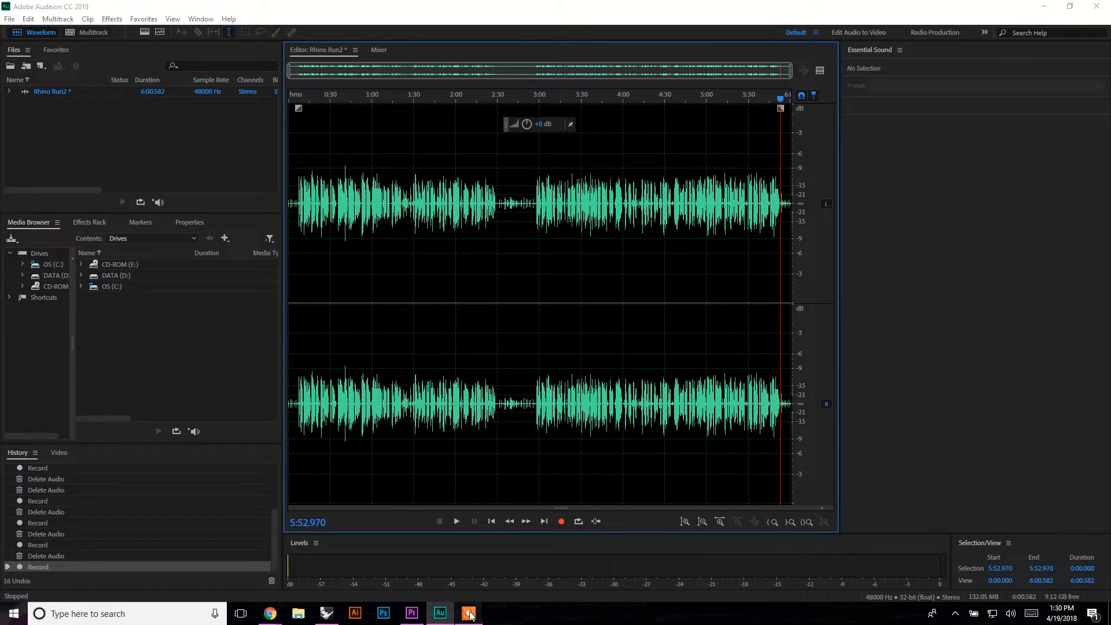
click(467, 613)
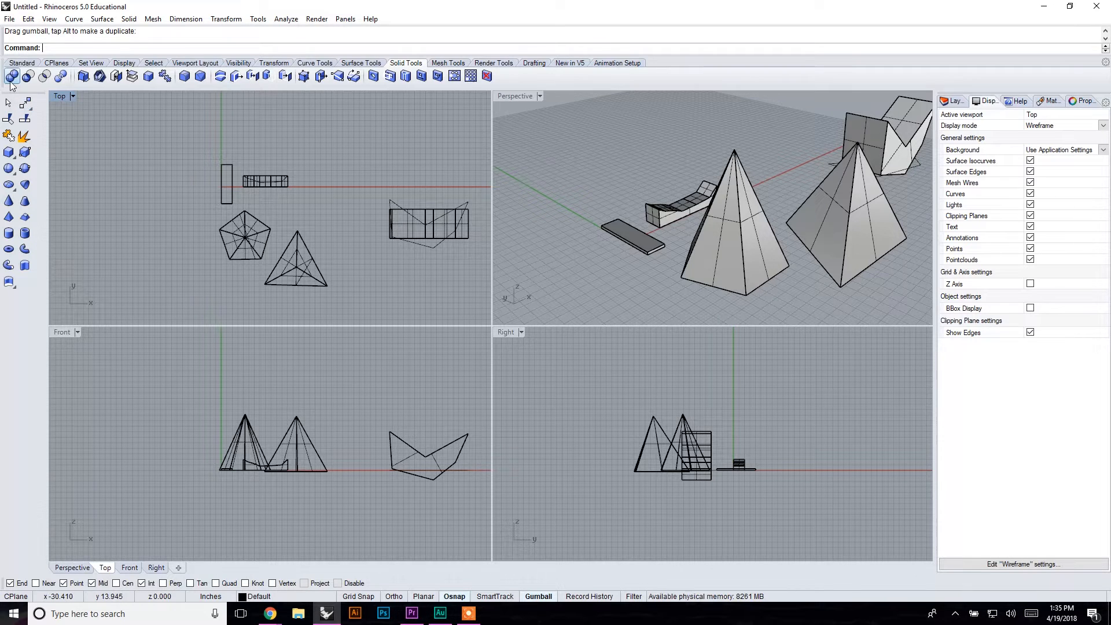
mouse_move(23, 76)
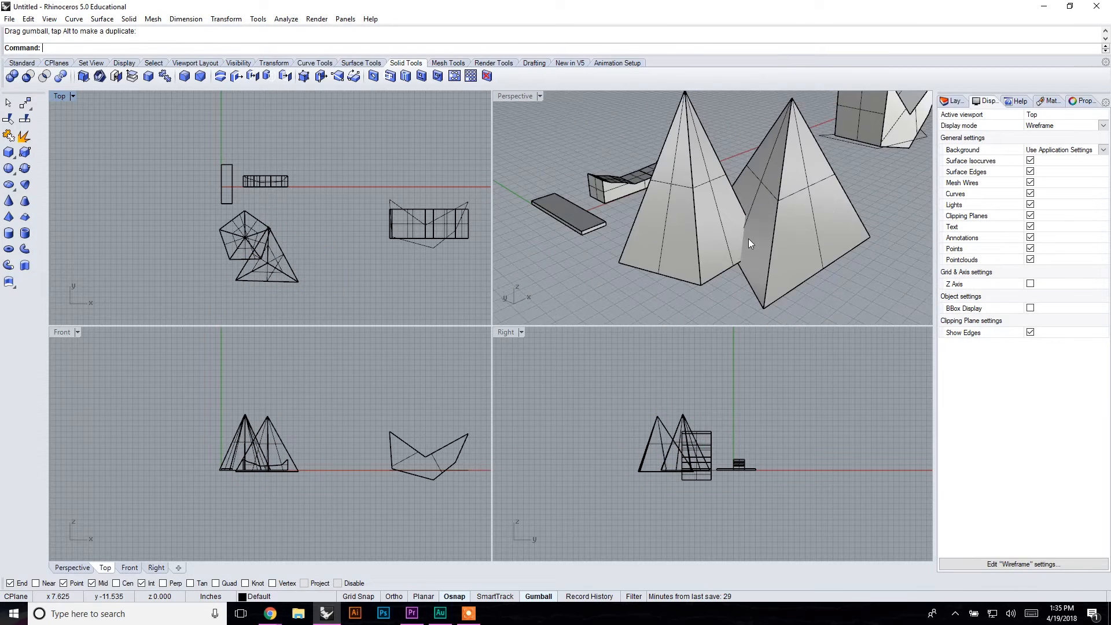
click(698, 213)
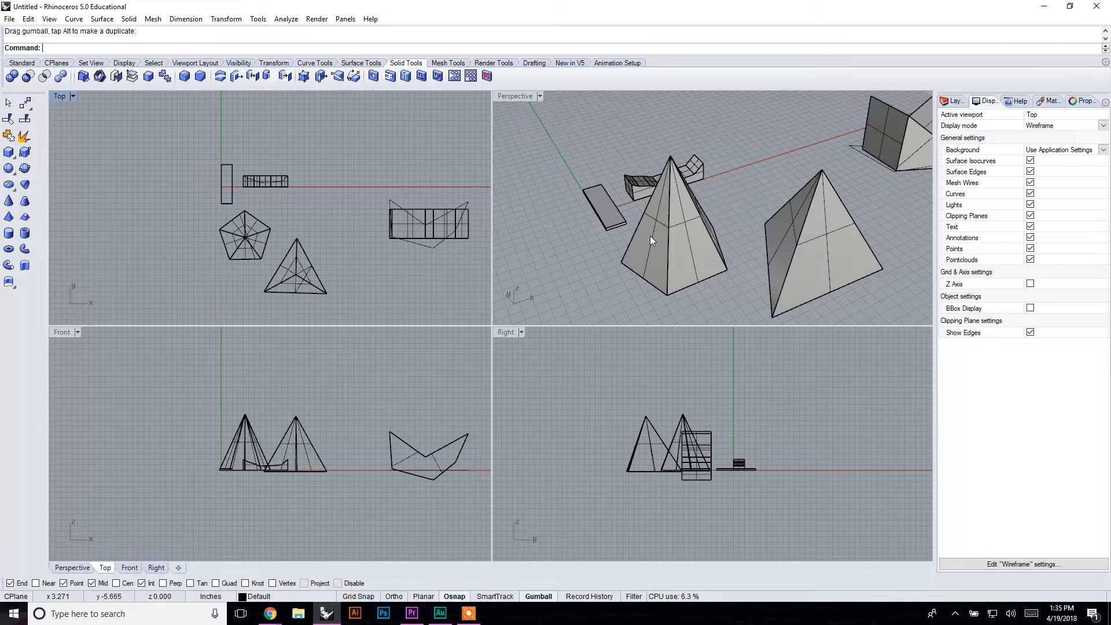
click(822, 248)
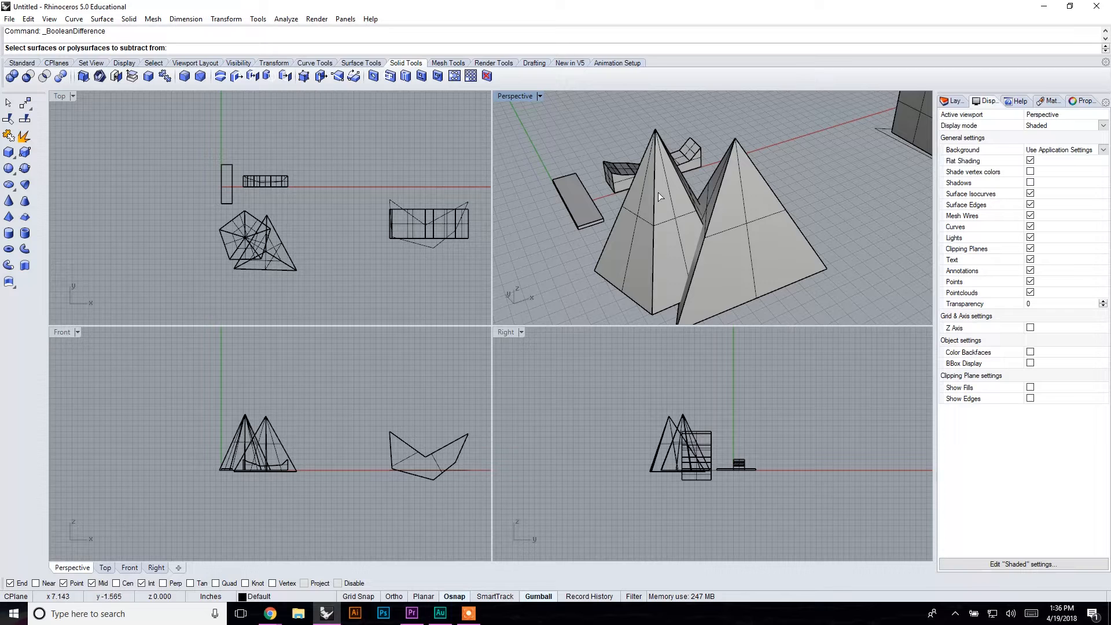
mouse_move(662, 204)
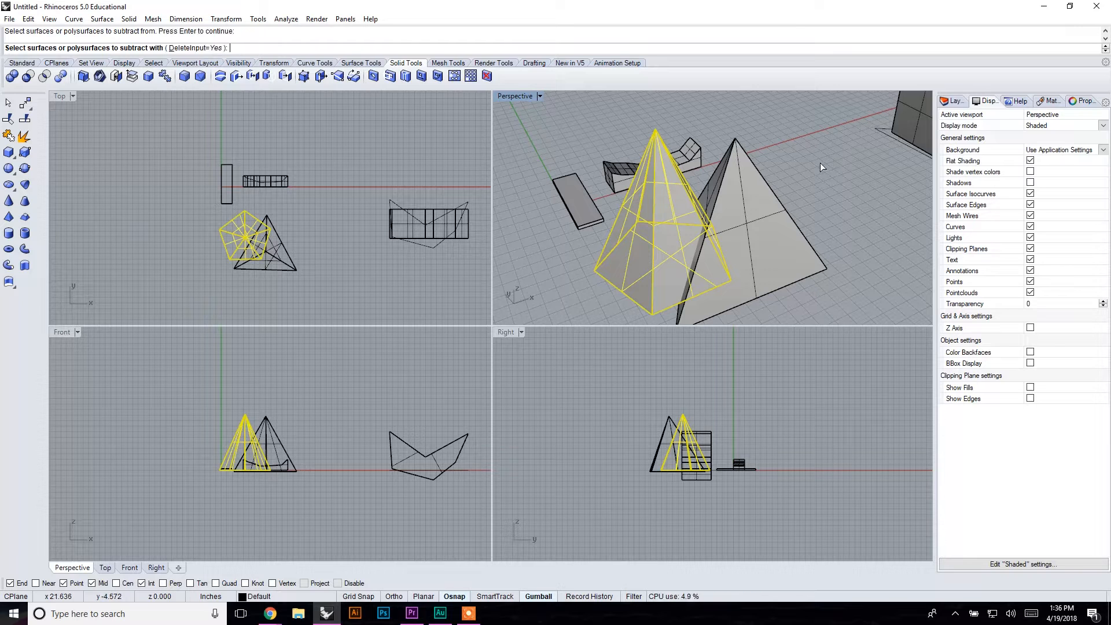
mouse_move(749, 227)
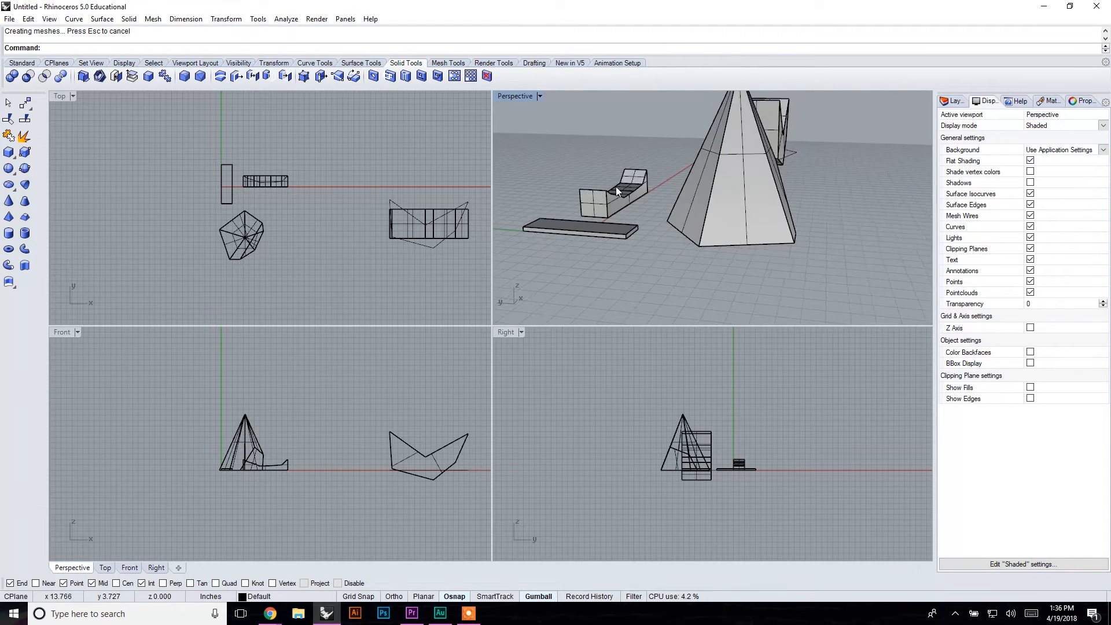
Step: Orbit the view around the notched pyramid after the Boolean difference
drag(617, 191, 791, 233)
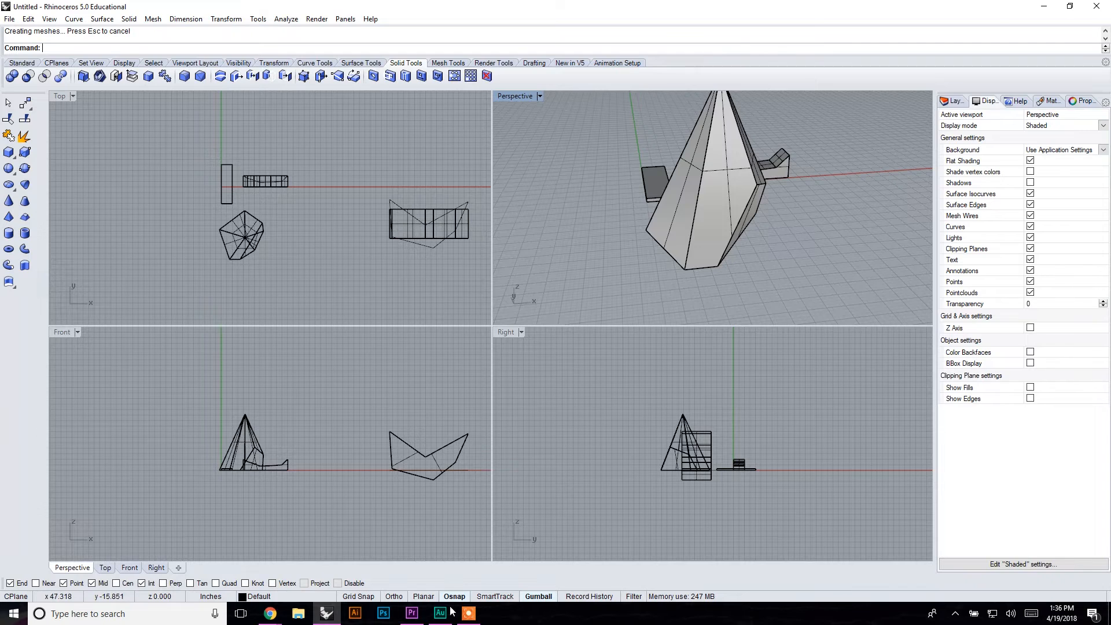
click(440, 613)
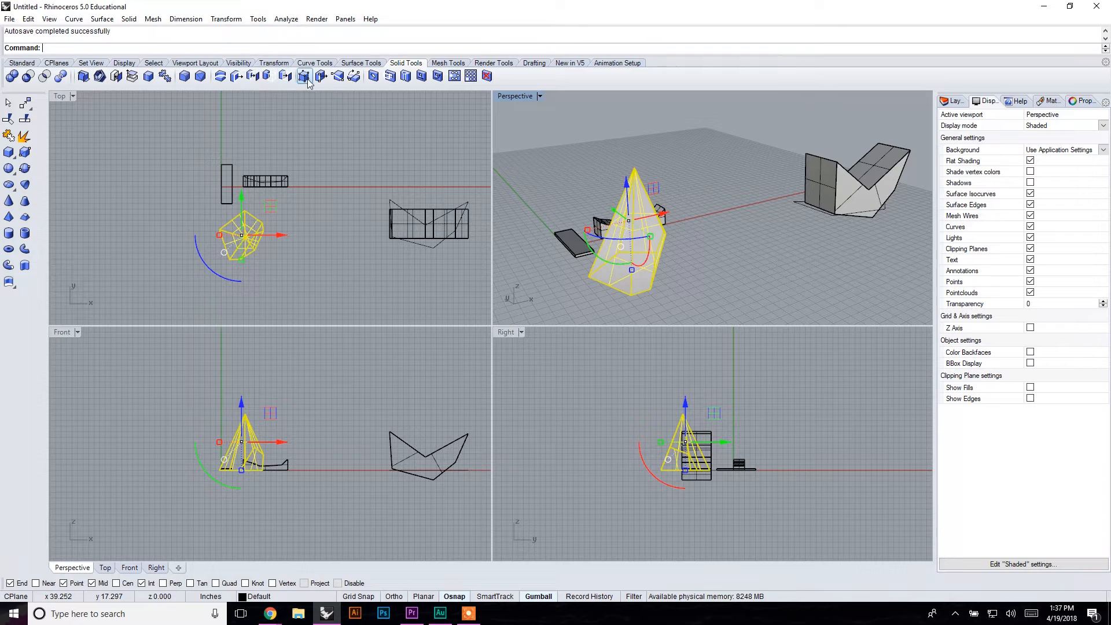
mouse_move(304, 76)
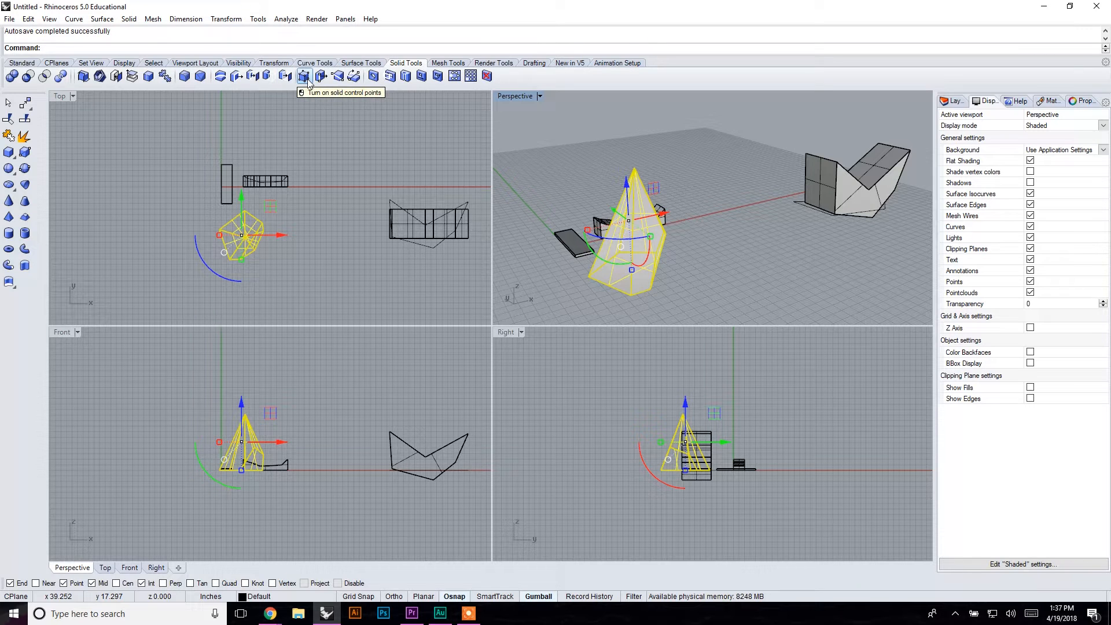
Step: Turn on solid control points for the selected notched pyramid
click(303, 77)
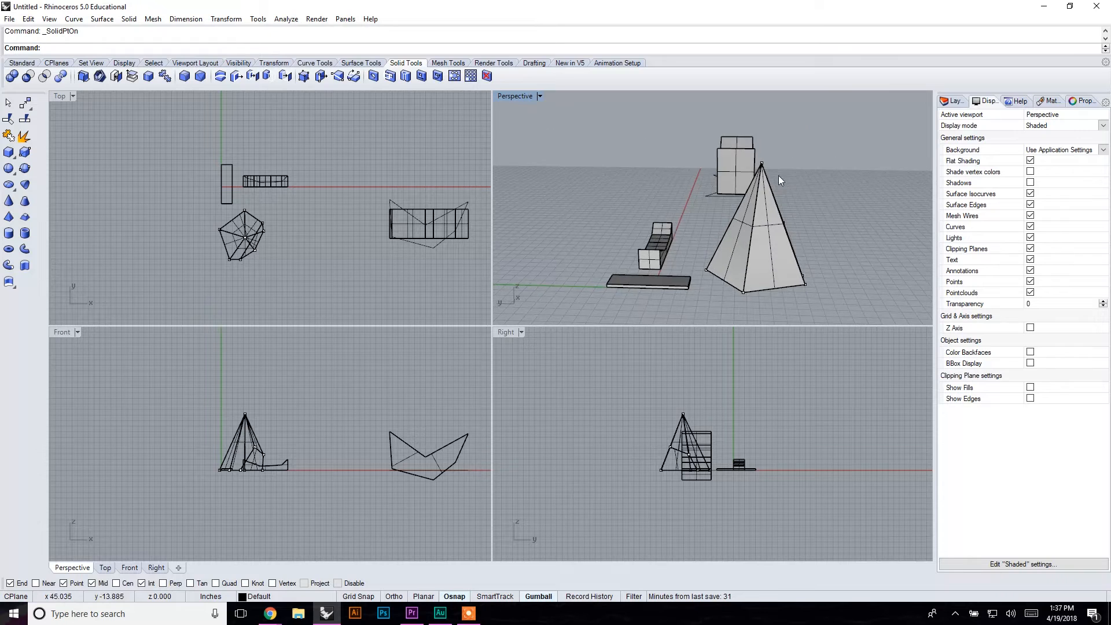
Step: Drag the pyramid's apex left and its base corners outward into a lopsided leaning shape
drag(778, 181, 738, 244)
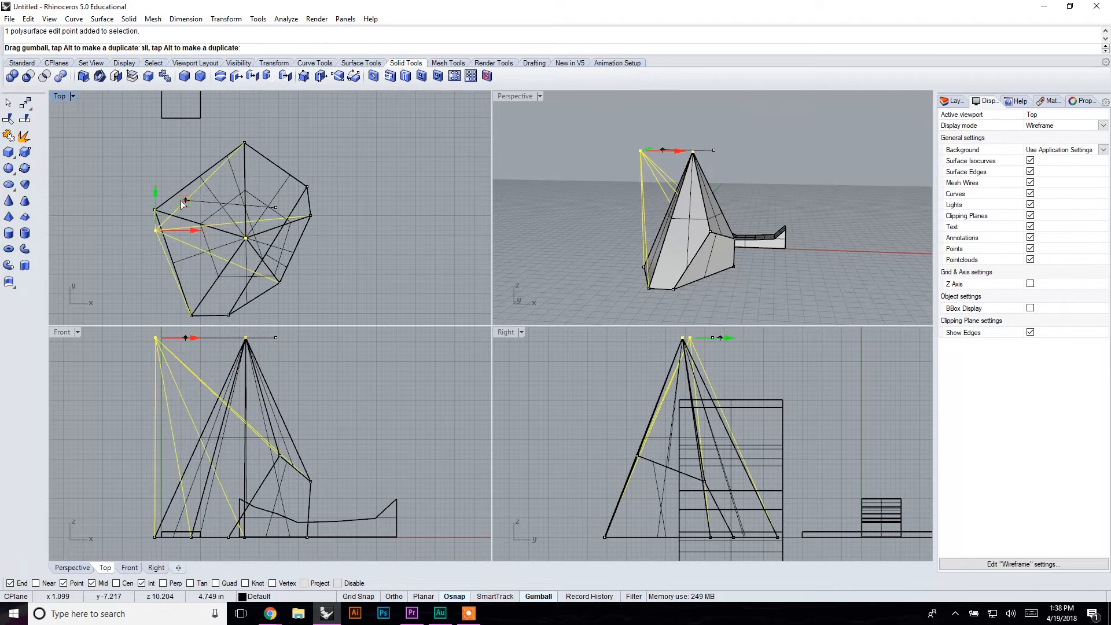
drag(154, 213, 141, 280)
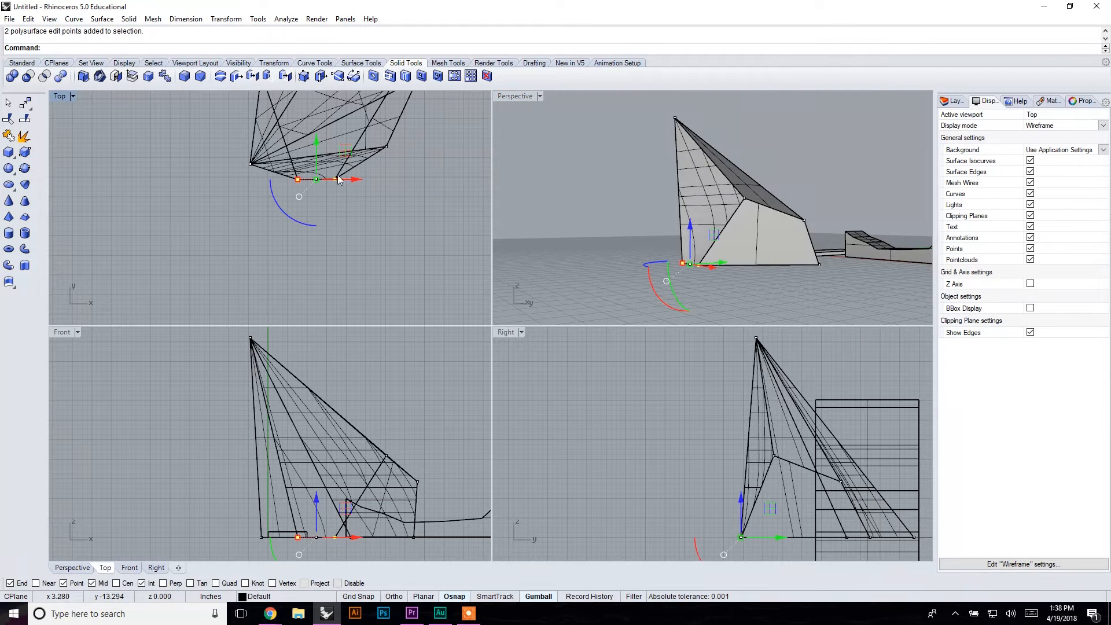
drag(315, 180, 315, 234)
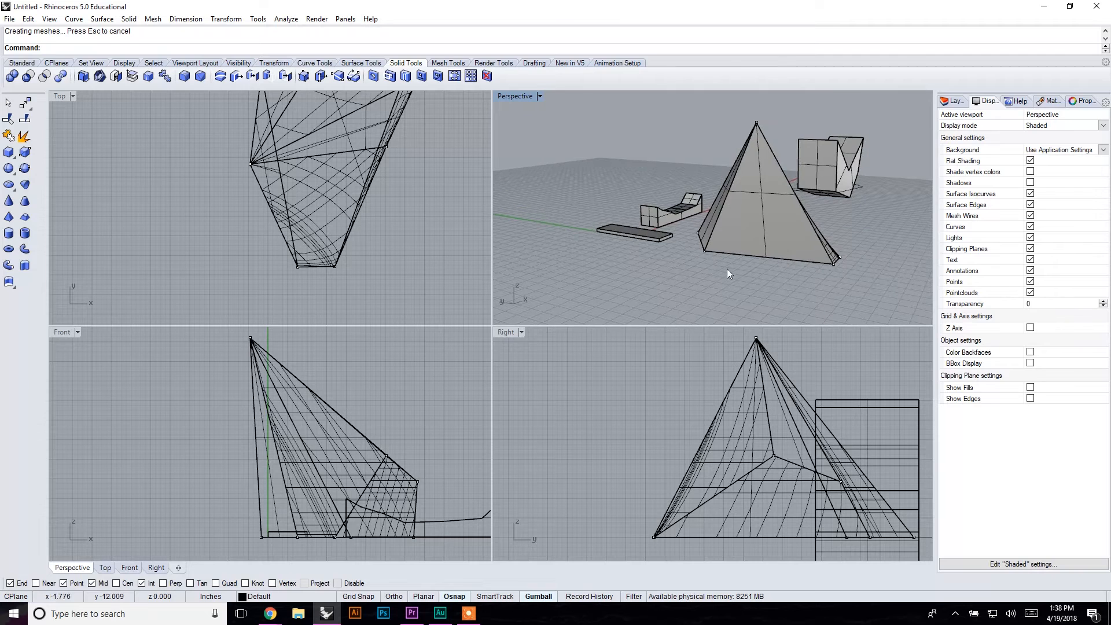
mouse_move(655, 244)
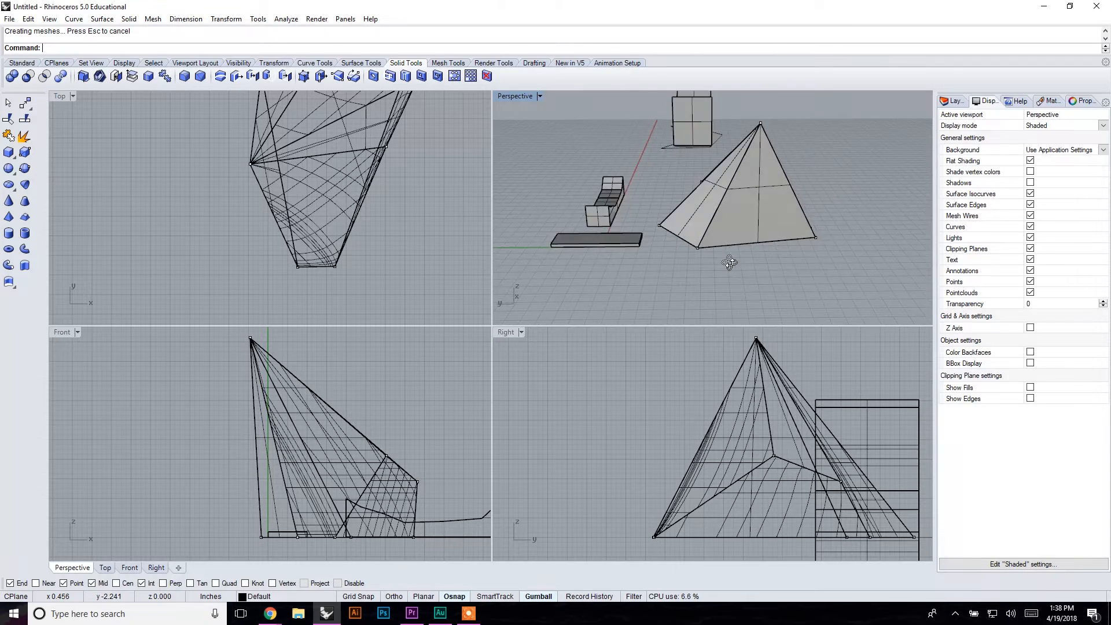
drag(731, 263, 698, 228)
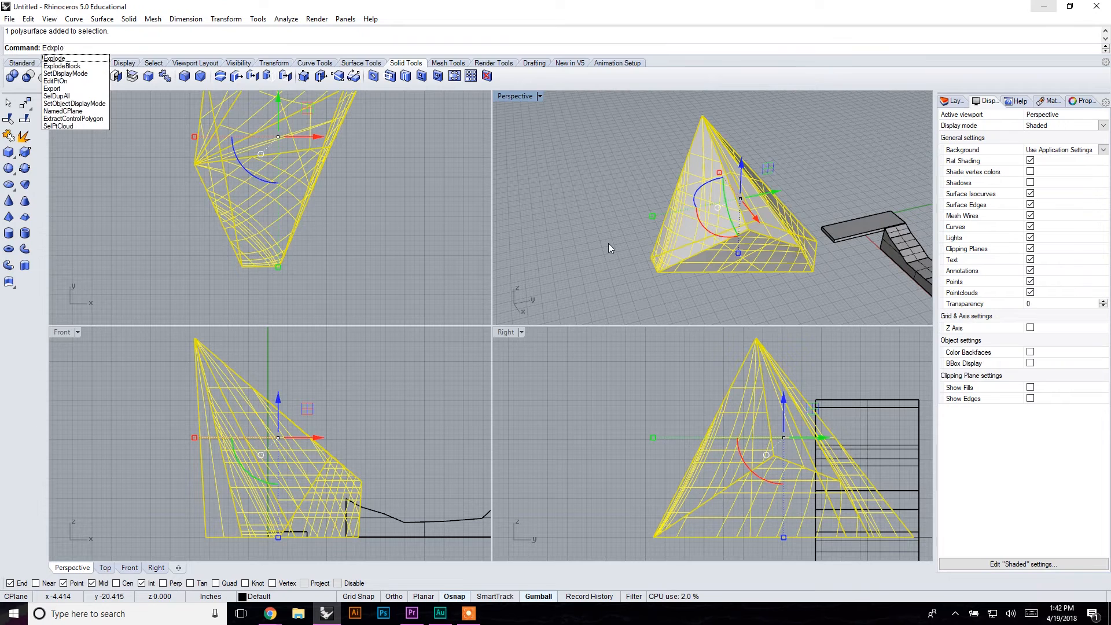
Step: Explode the reshaped pyramid into surfaces and delete one face to leave it open
click(55, 58)
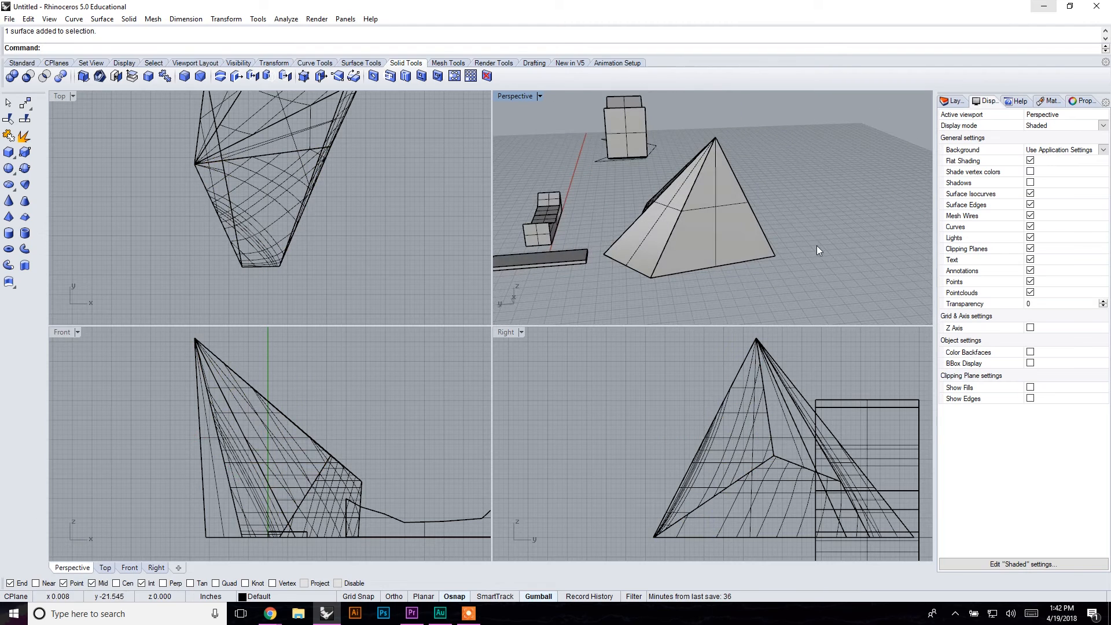
mouse_move(635, 239)
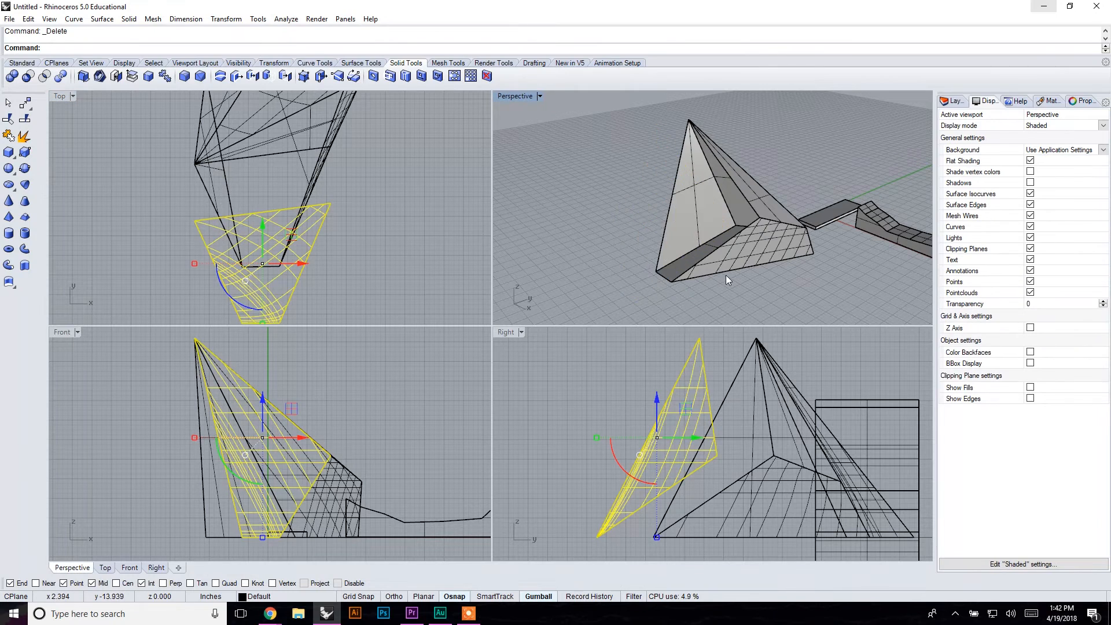
key(Enter)
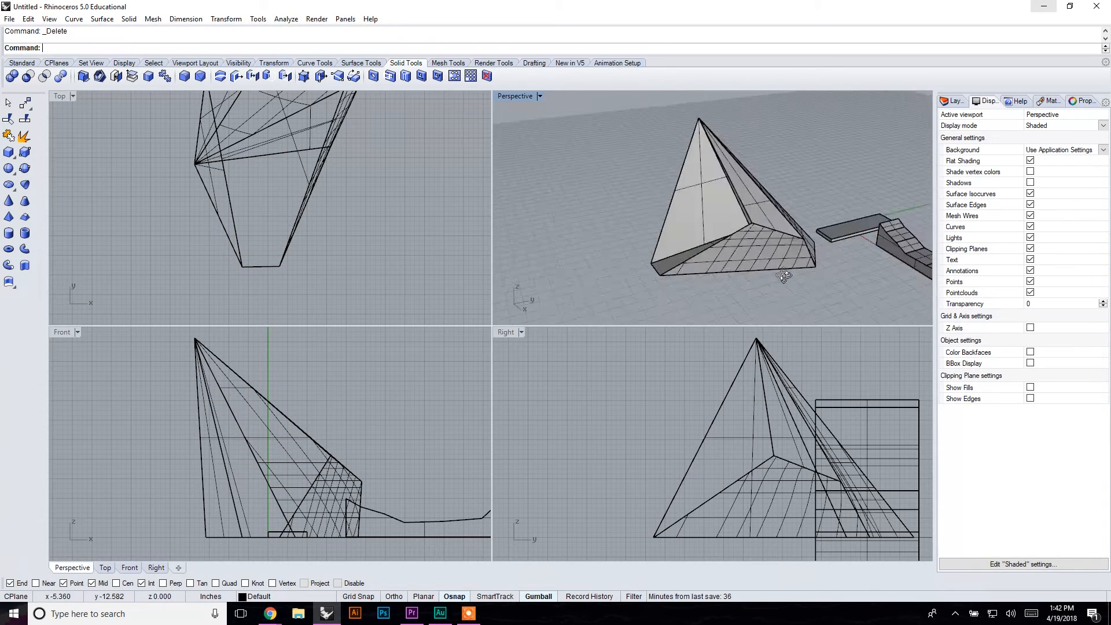
drag(779, 276, 670, 247)
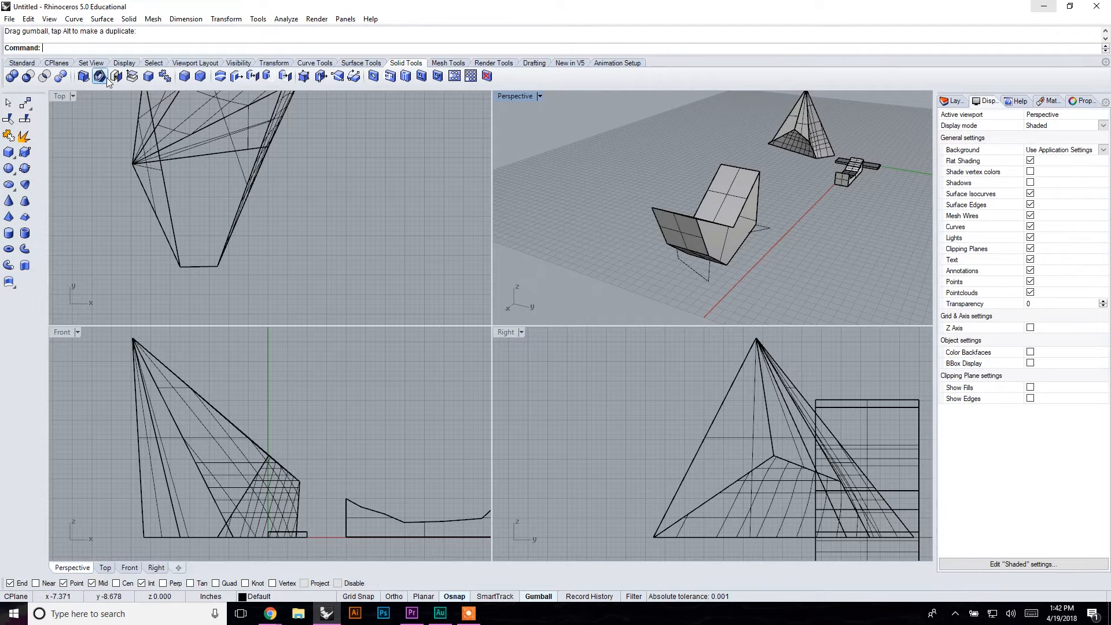
click(100, 76)
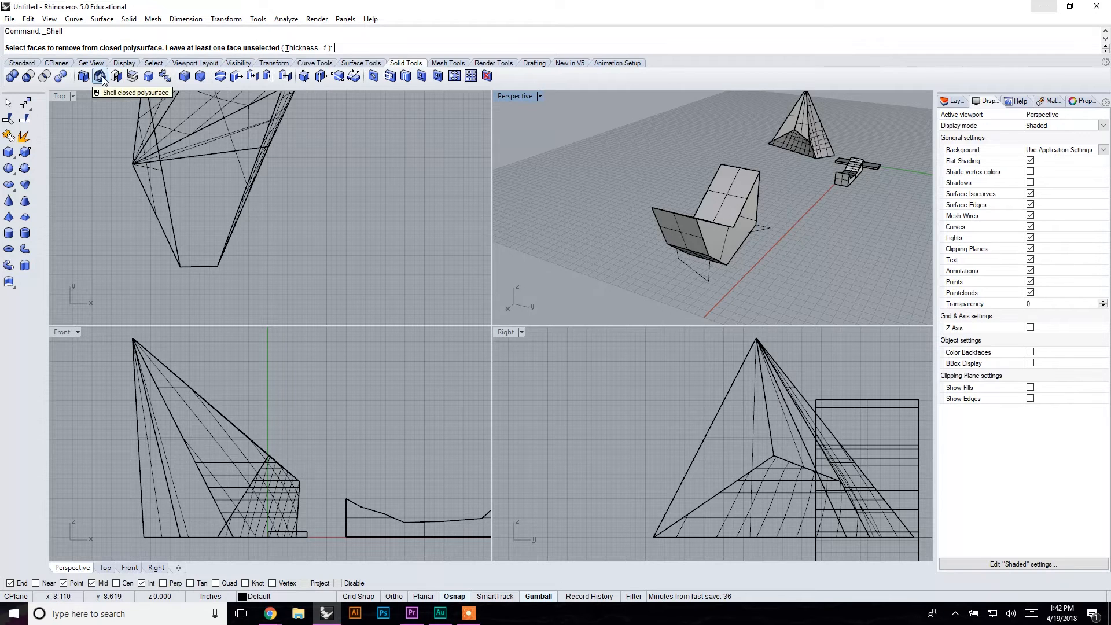
mouse_move(744, 189)
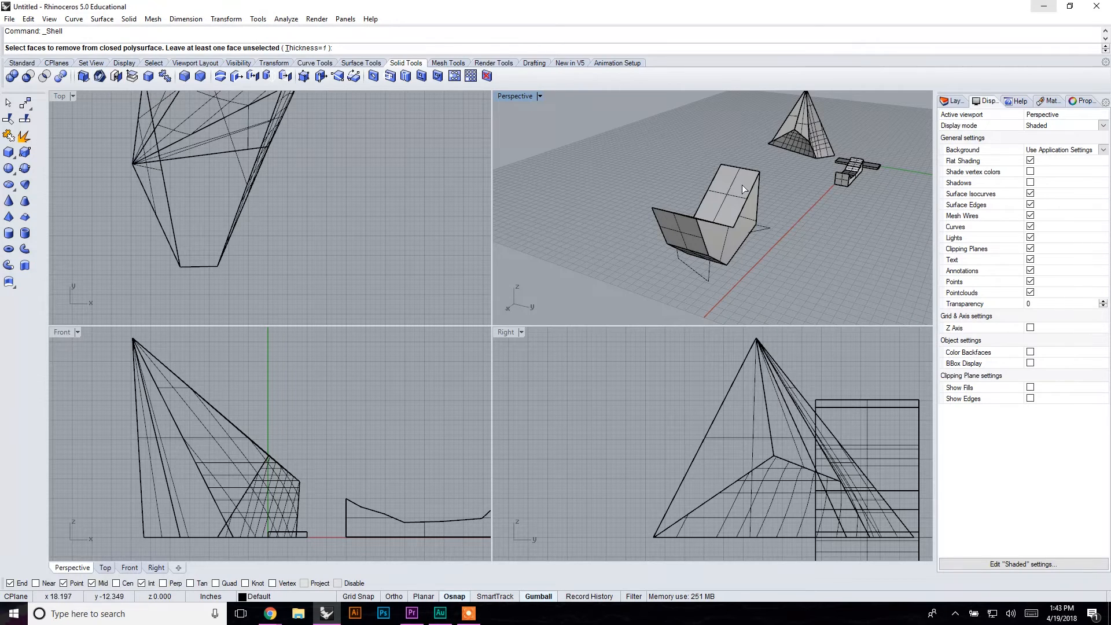
Step: Shell the folded solid by removing its top face, acknowledge the not-solid warning, delete the stray curve and undo the shell
click(718, 190)
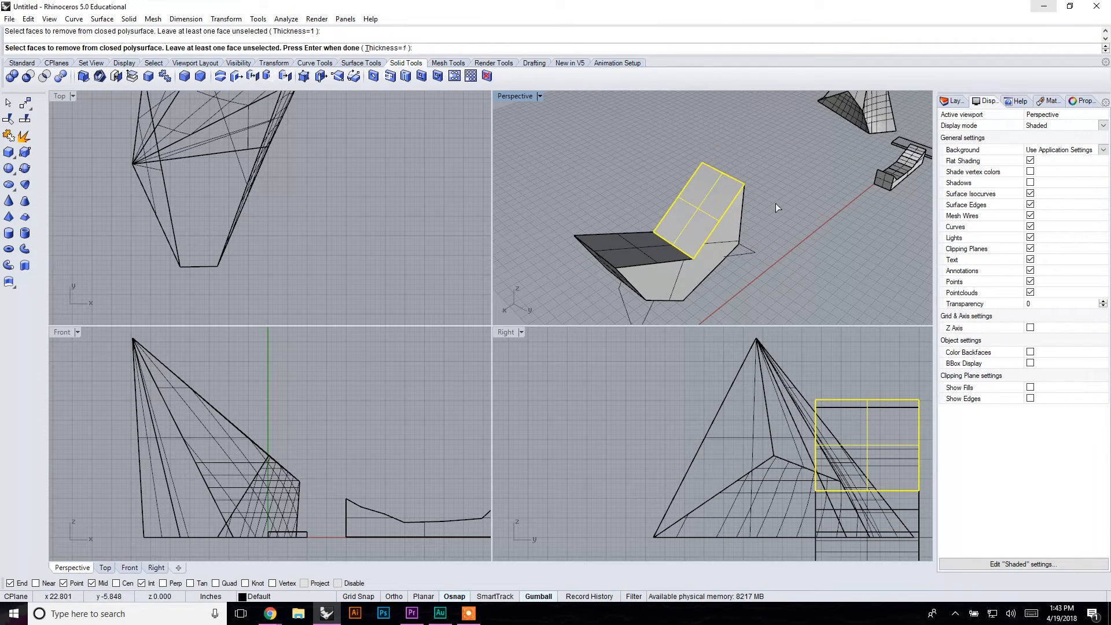
key(Return)
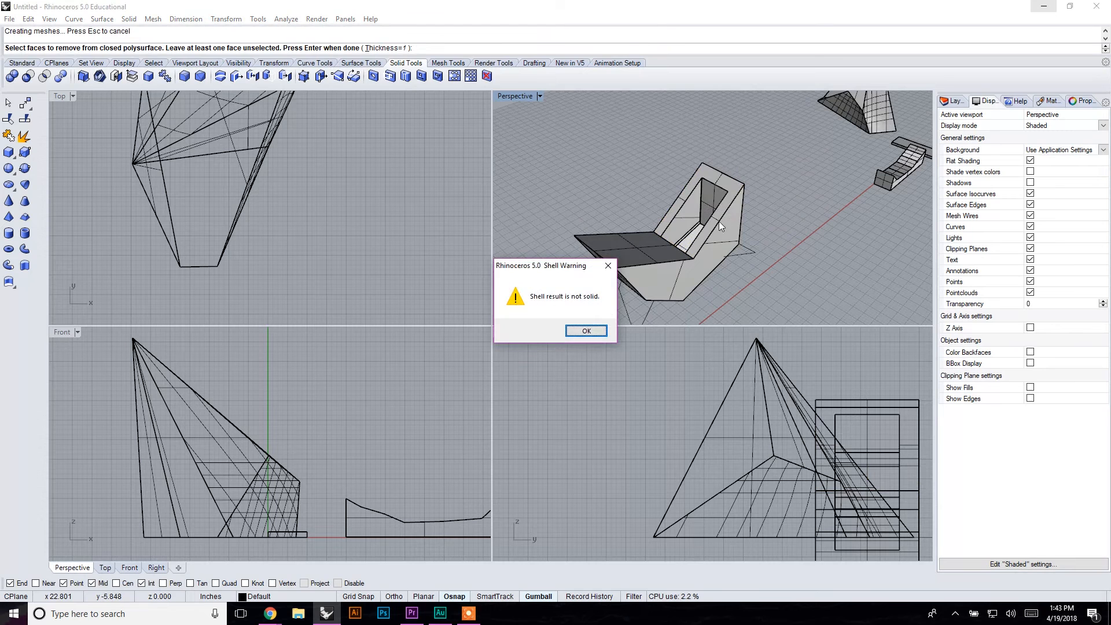
click(584, 330)
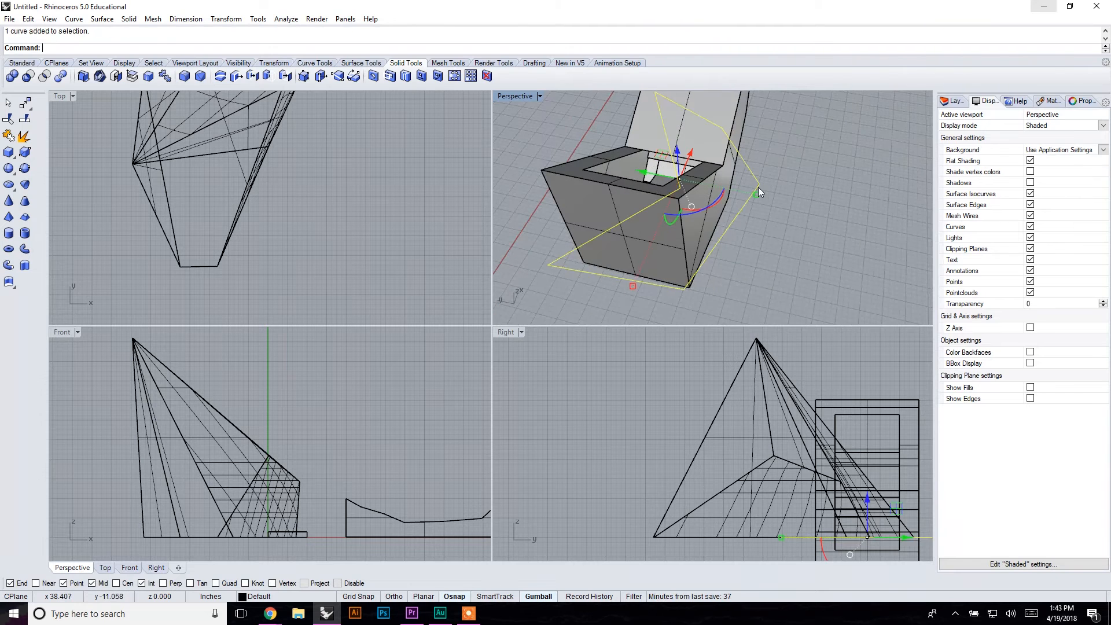
key(Delete)
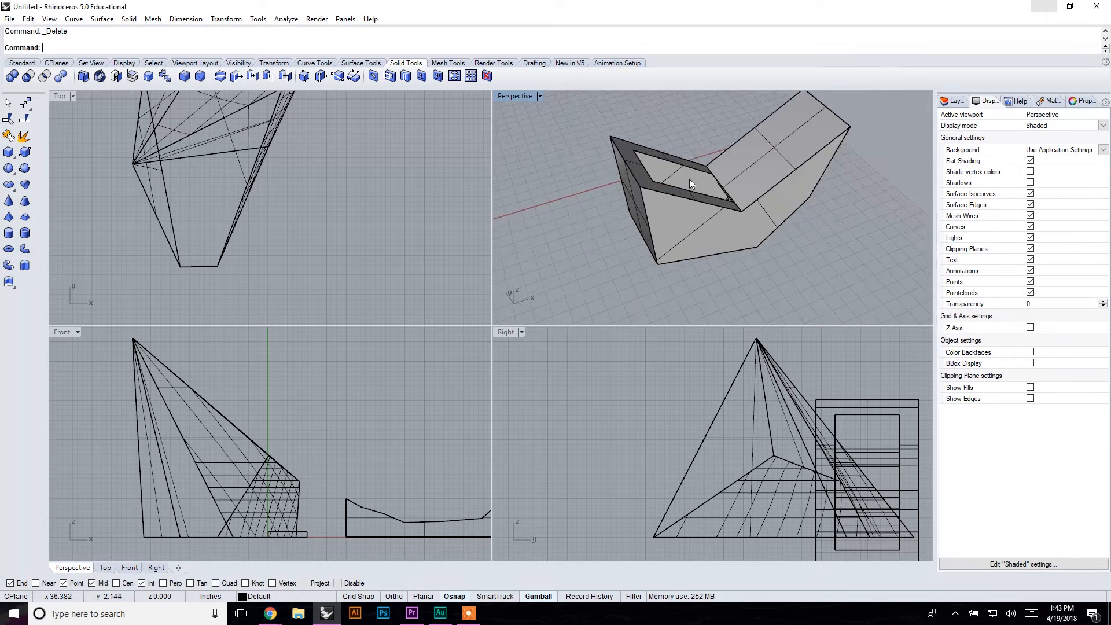
key(ctrl+z)
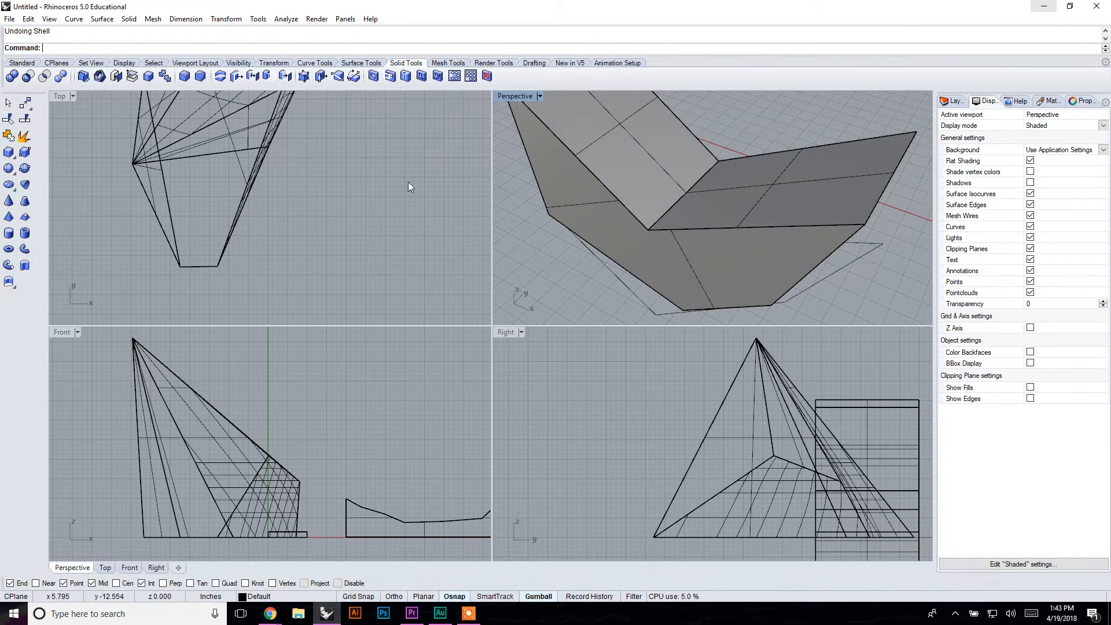
mouse_move(99, 77)
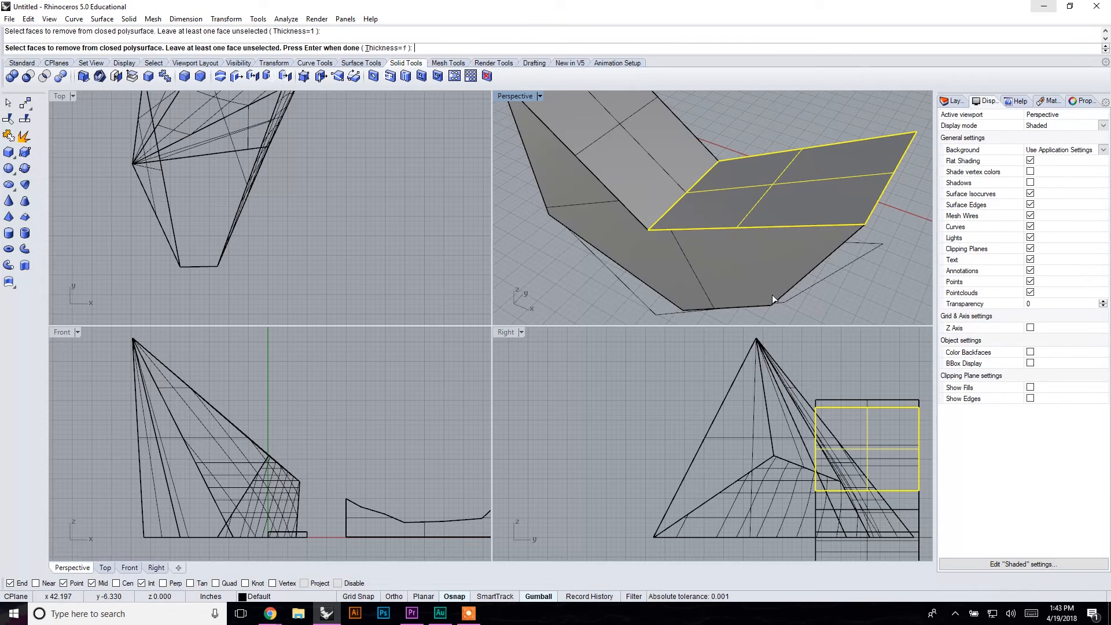
mouse_move(437, 182)
text(t)
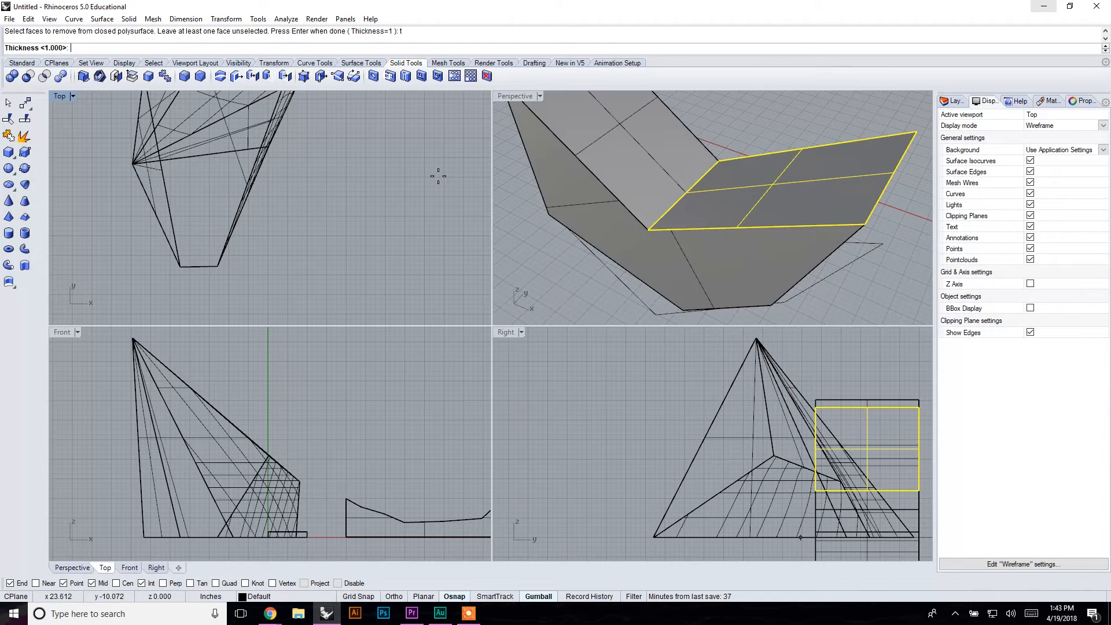
Step: Reshell the folded solid with thickness 0.5 and accept the not-solid warning
text(.5)
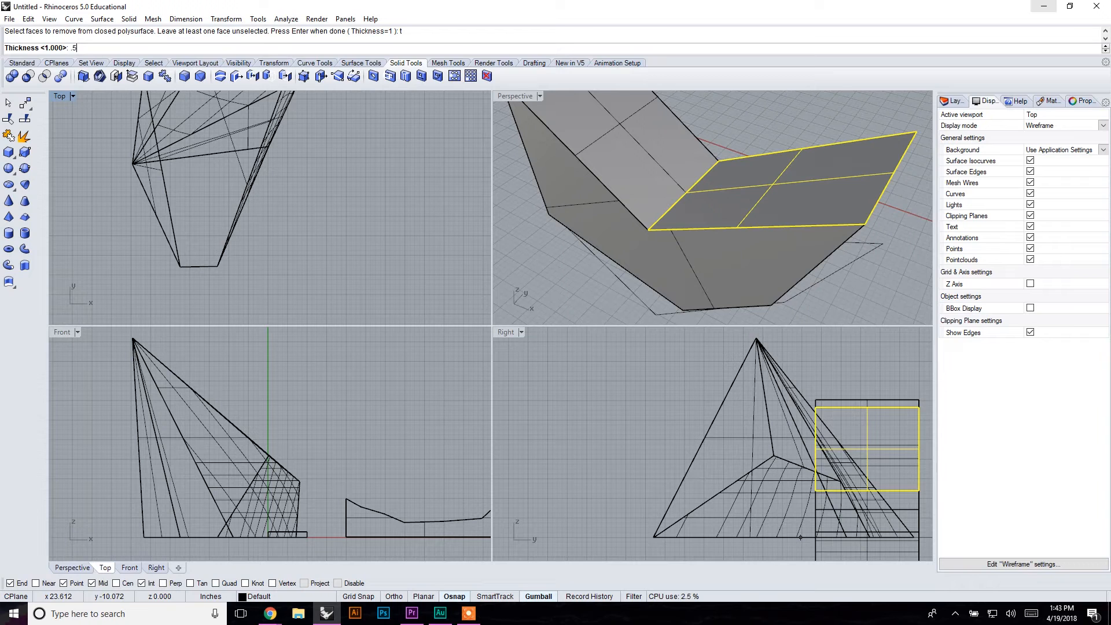
key(enter)
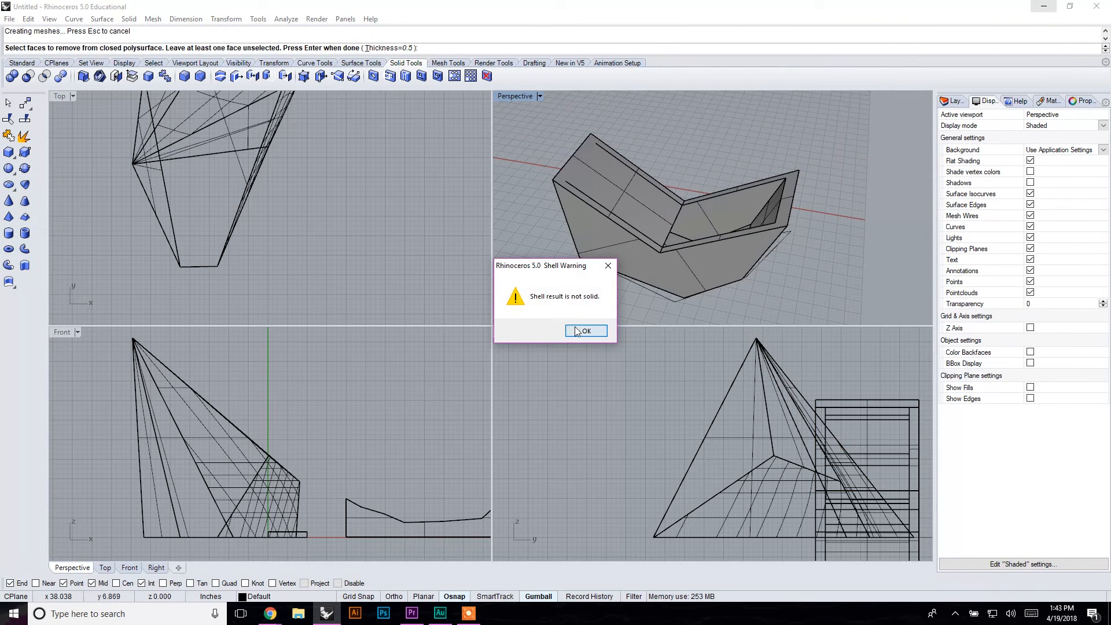
click(585, 331)
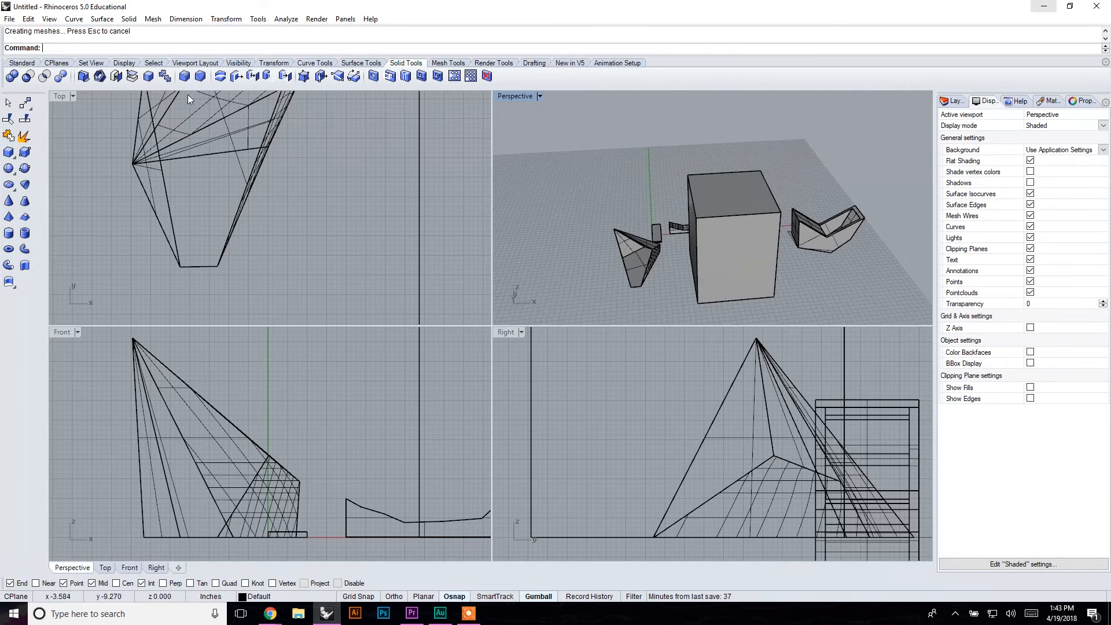
Step: Shell the cube by removing one face and orbit the view to inspect its thin-walled interior
click(737, 267)
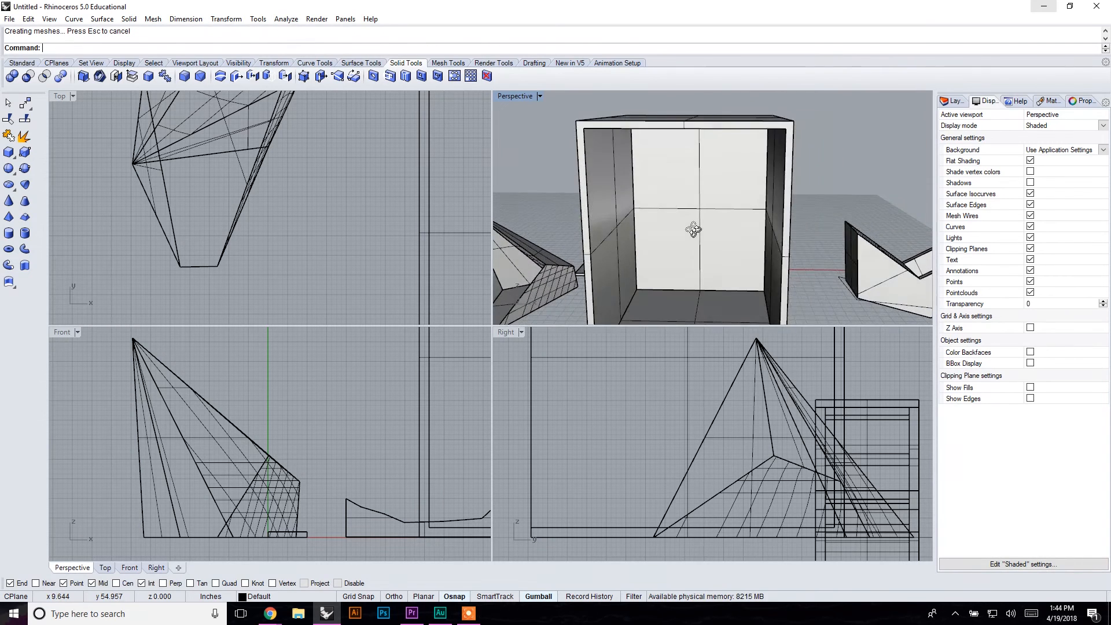
drag(694, 229, 804, 206)
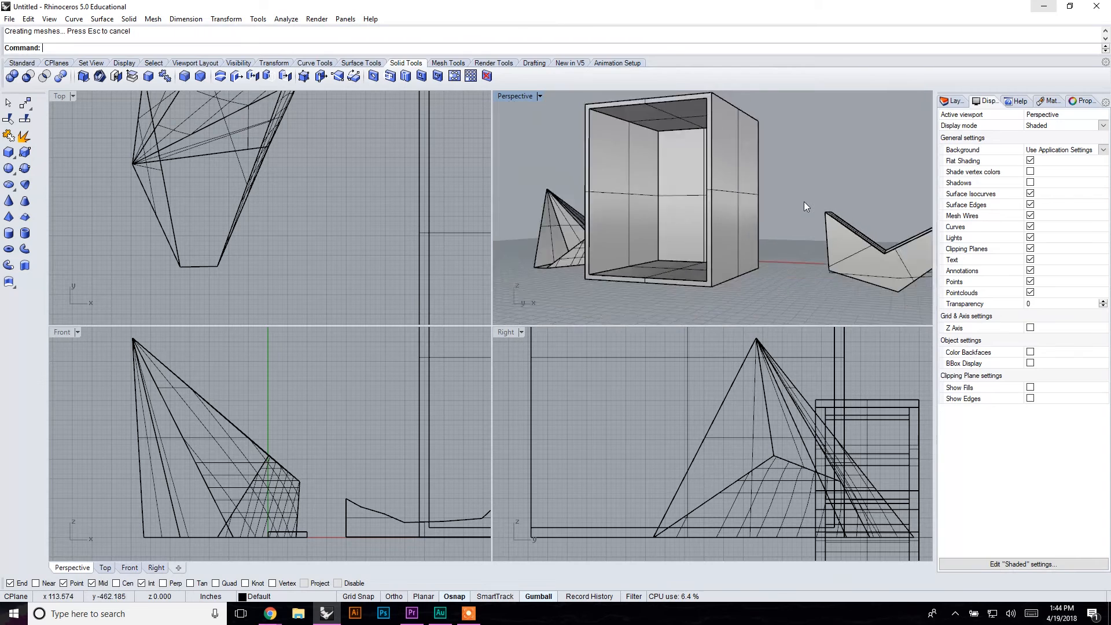
key(Delete)
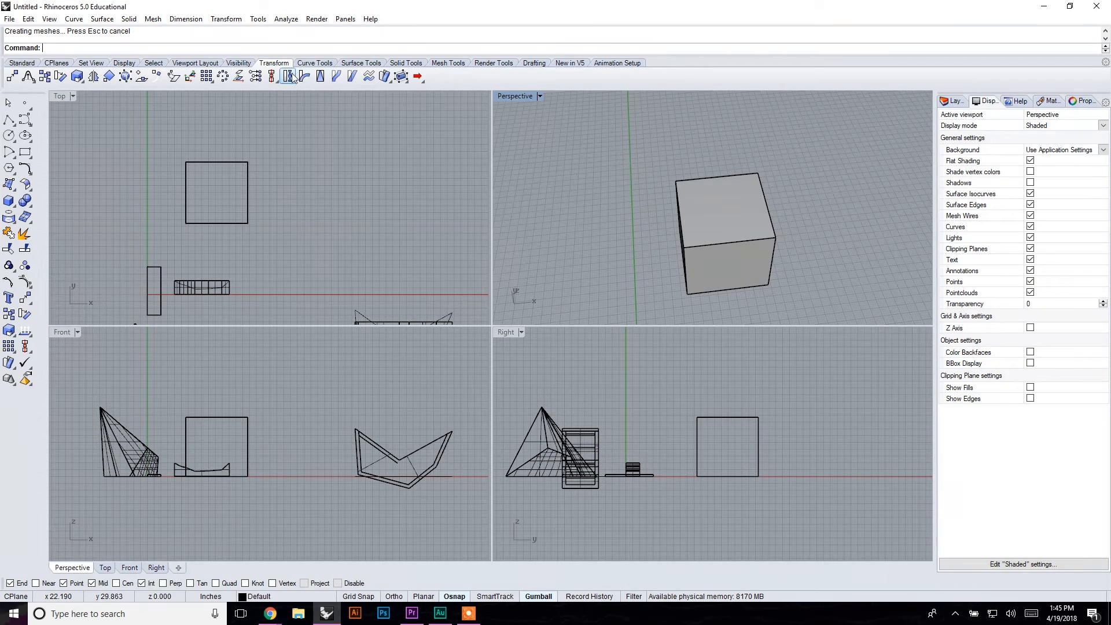
mouse_move(290, 76)
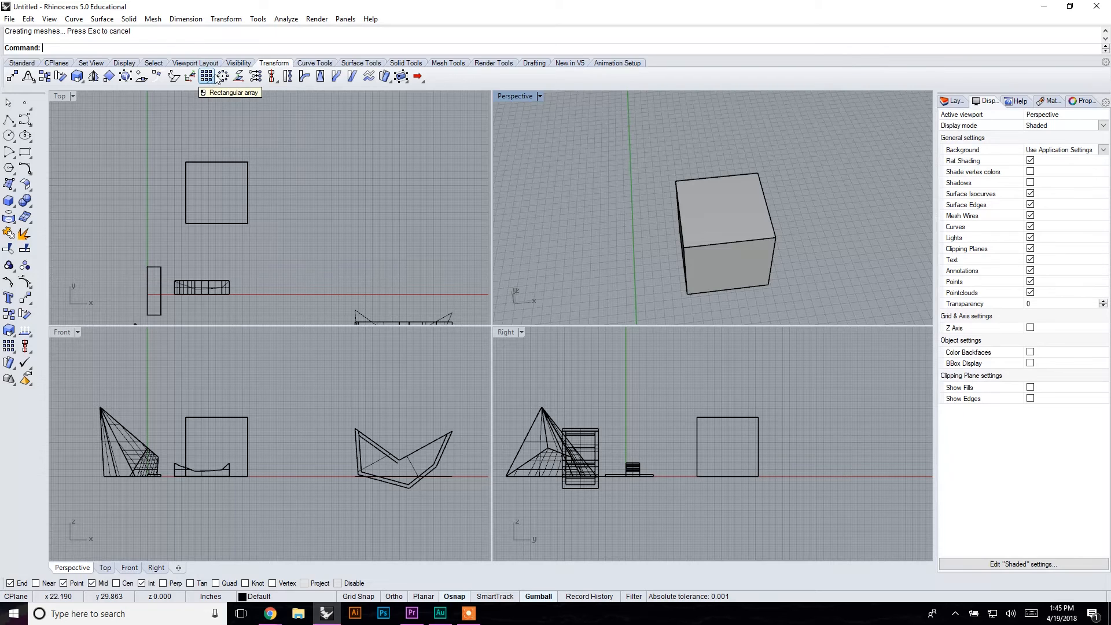
mouse_move(287, 76)
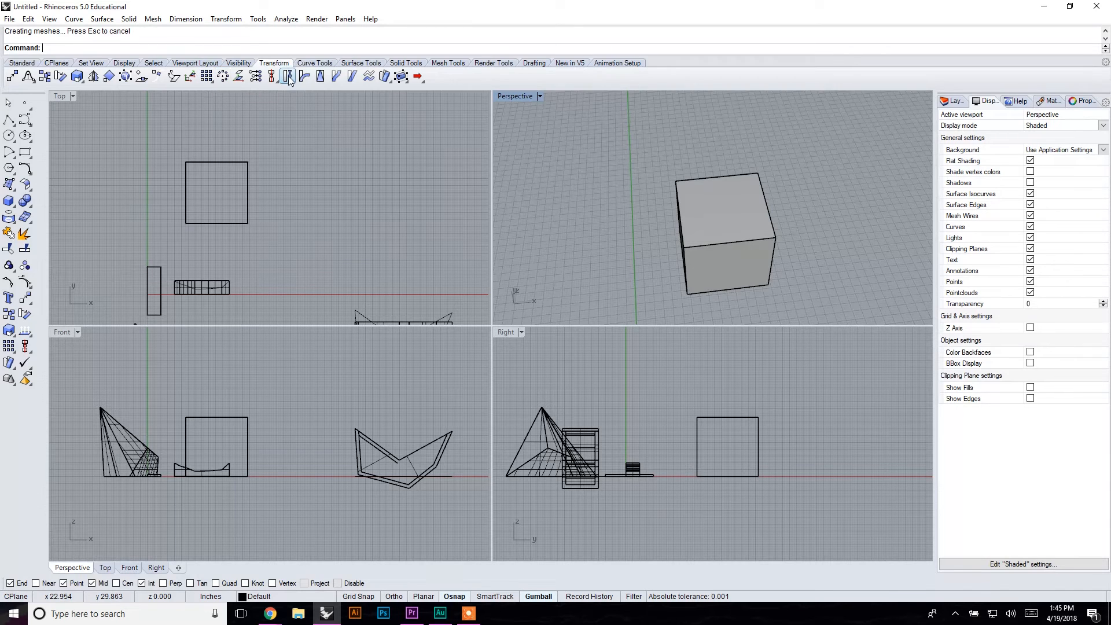
mouse_move(320, 77)
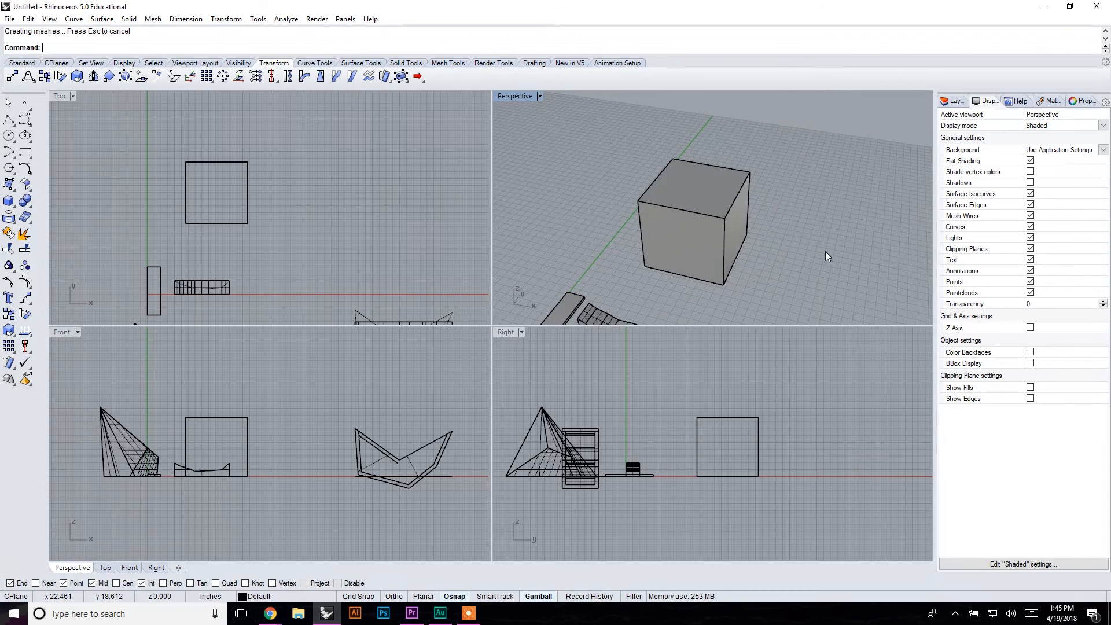
Step: Select the solid cube in the Perspective view as the target for the transform tools
click(693, 217)
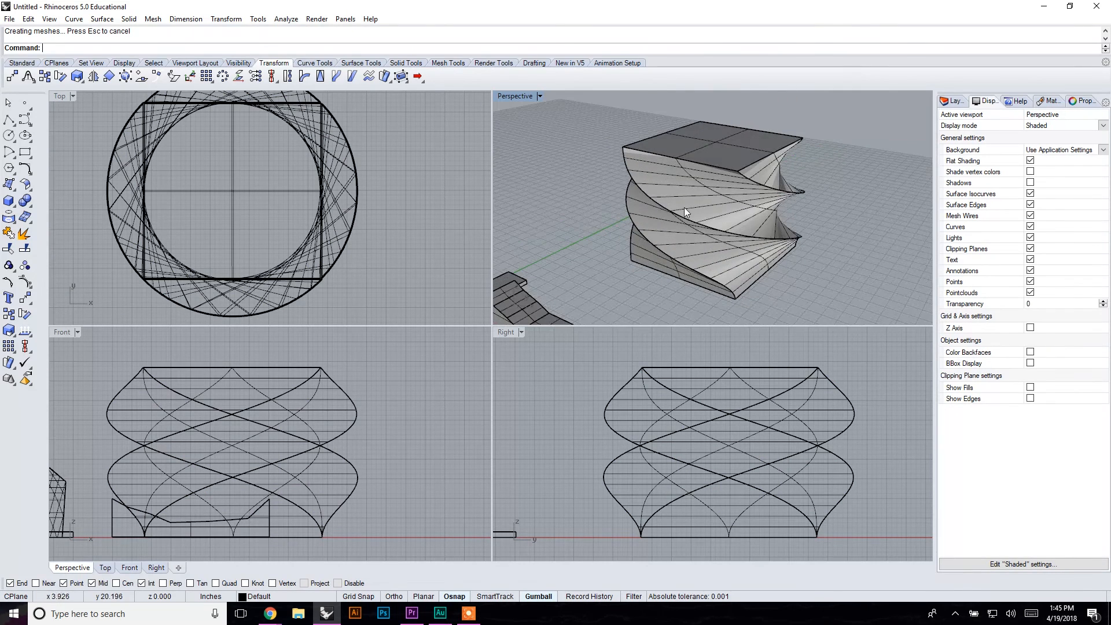
Step: Start the Bend transform on the cube, ready to pick the spine's start point
click(709, 206)
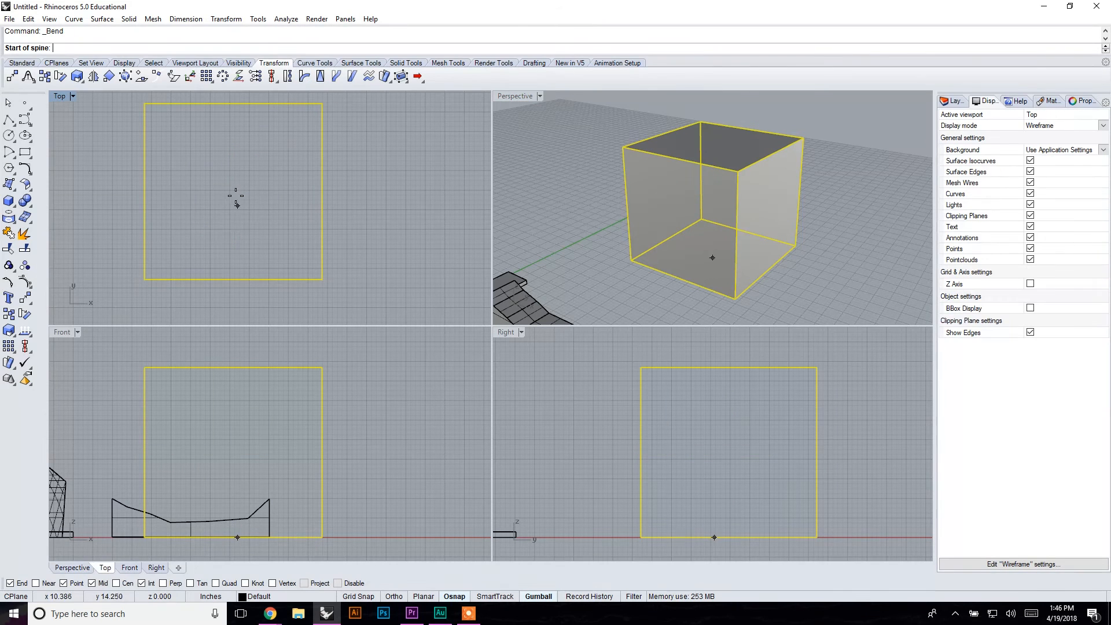
click(235, 196)
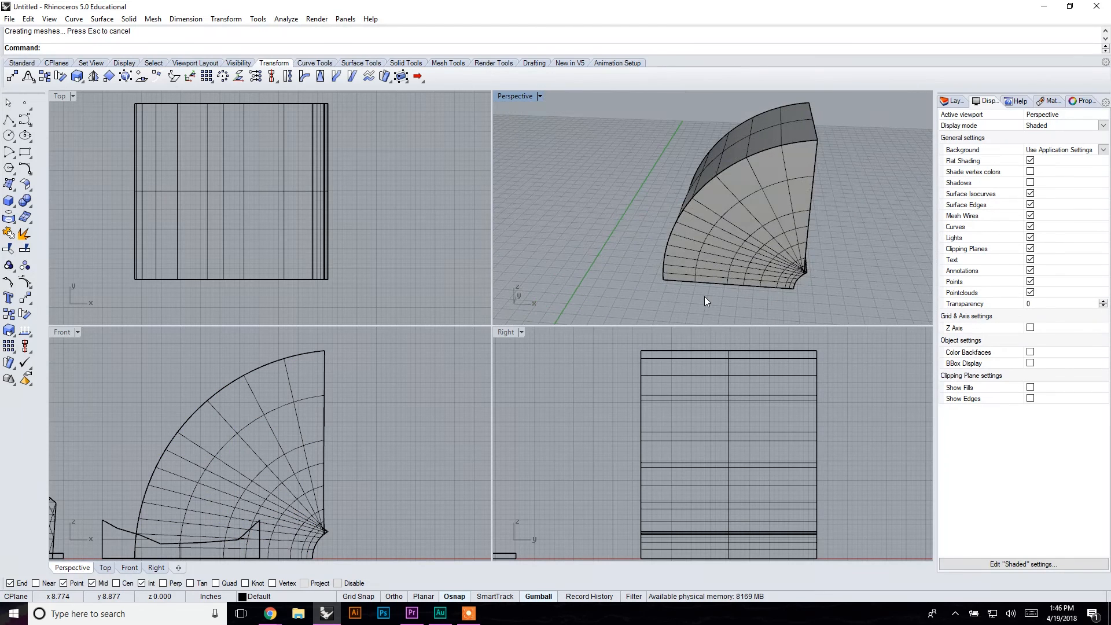
key(ctrl+z)
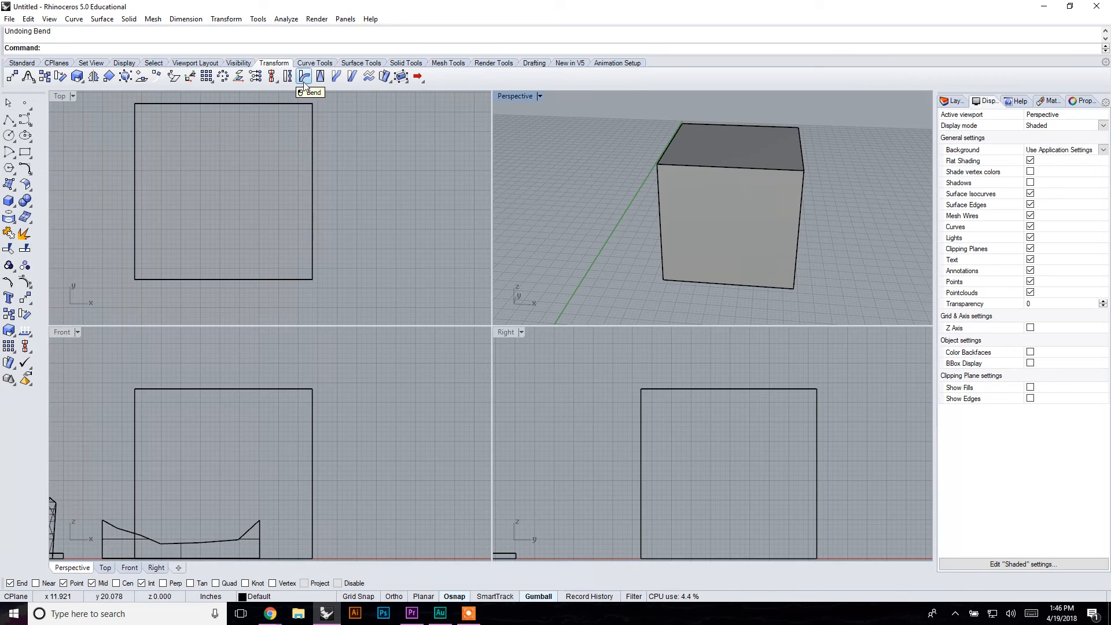
mouse_move(414, 170)
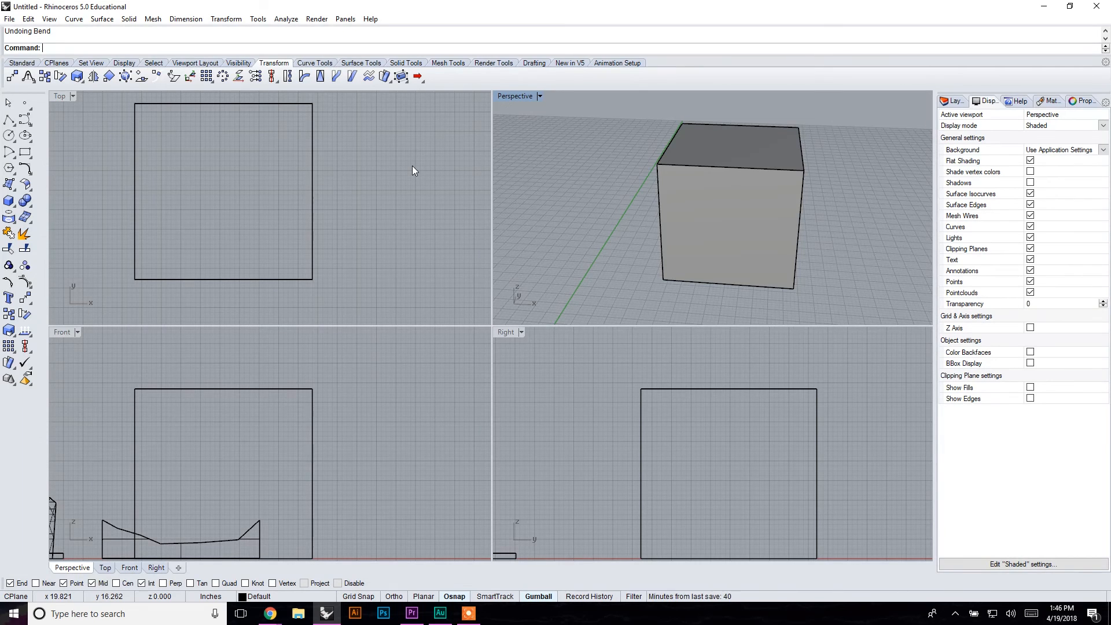
Step: Zoom extents and expand the Rectangular array flyout to browse its array variants
click(287, 76)
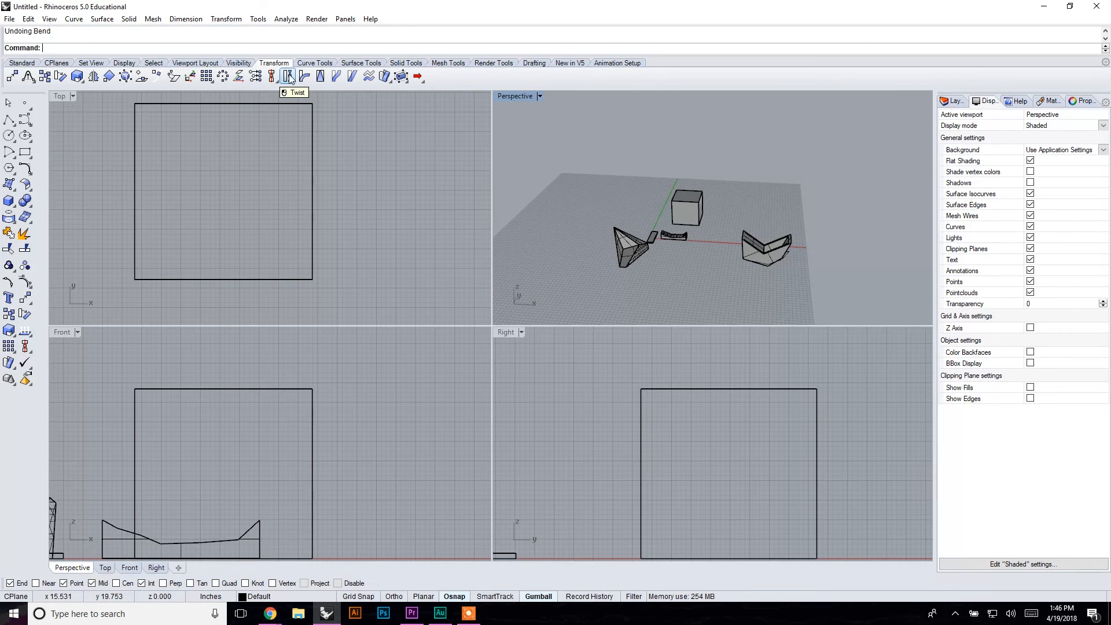
mouse_move(303, 77)
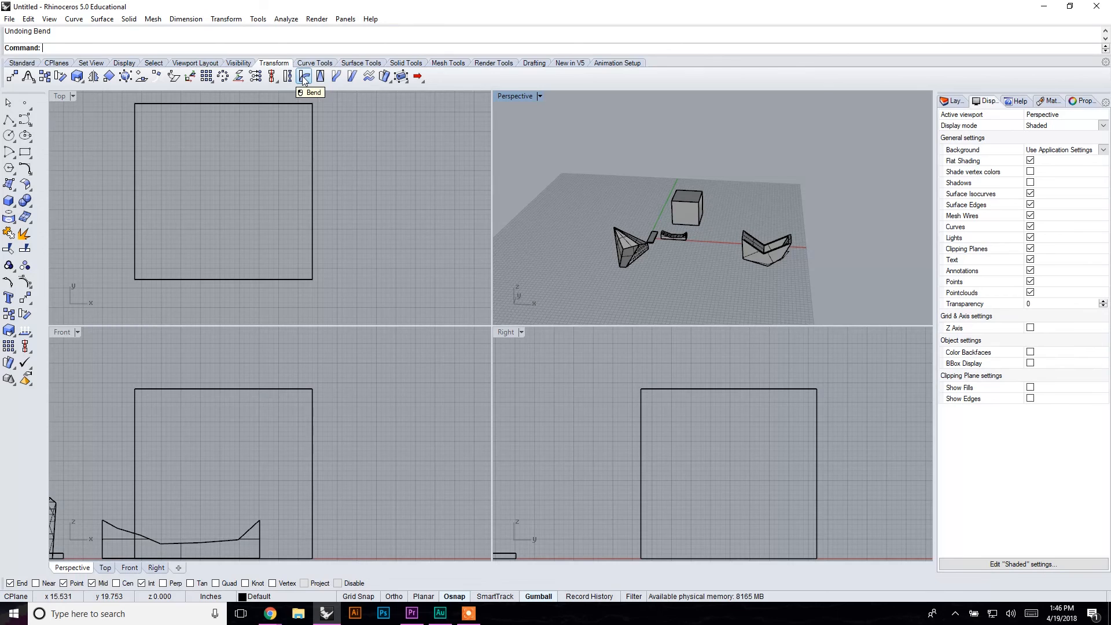
mouse_move(223, 76)
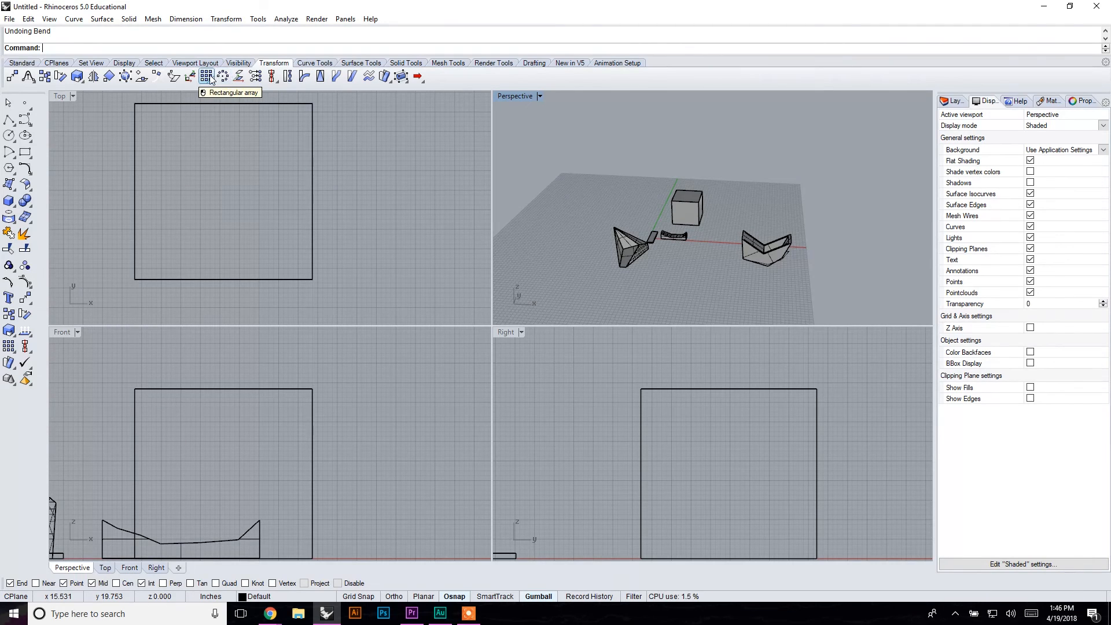
click(207, 77)
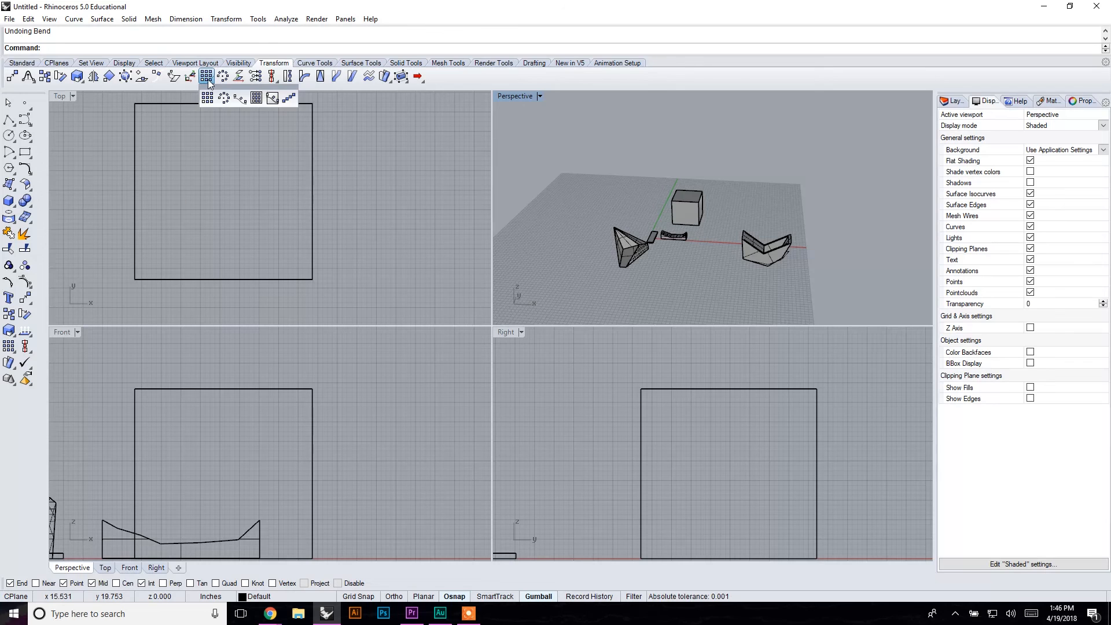
click(207, 97)
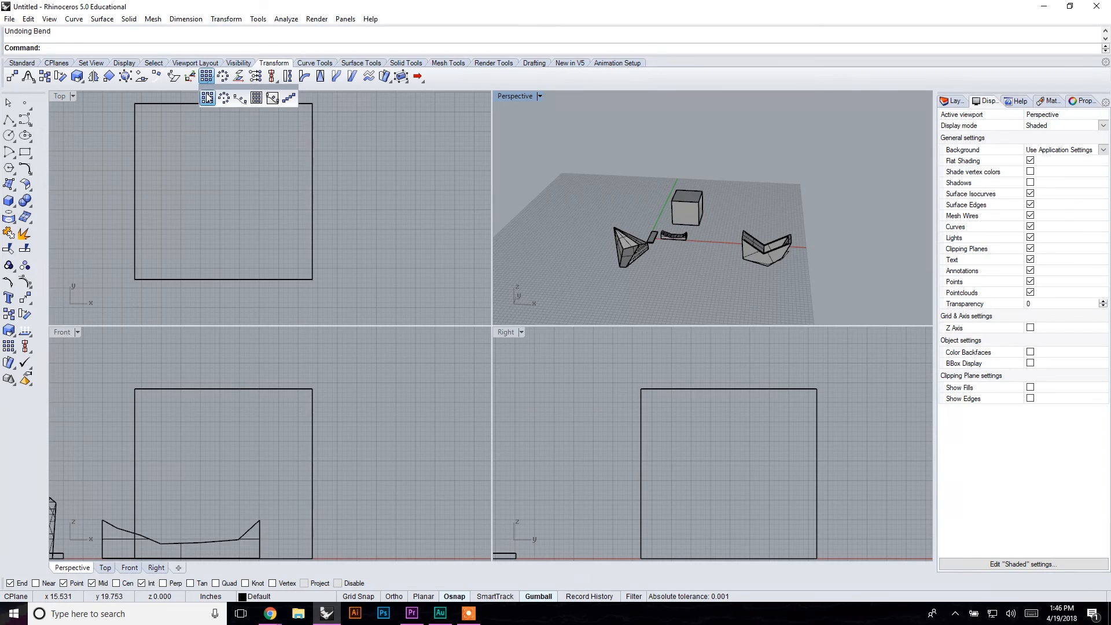
mouse_move(241, 98)
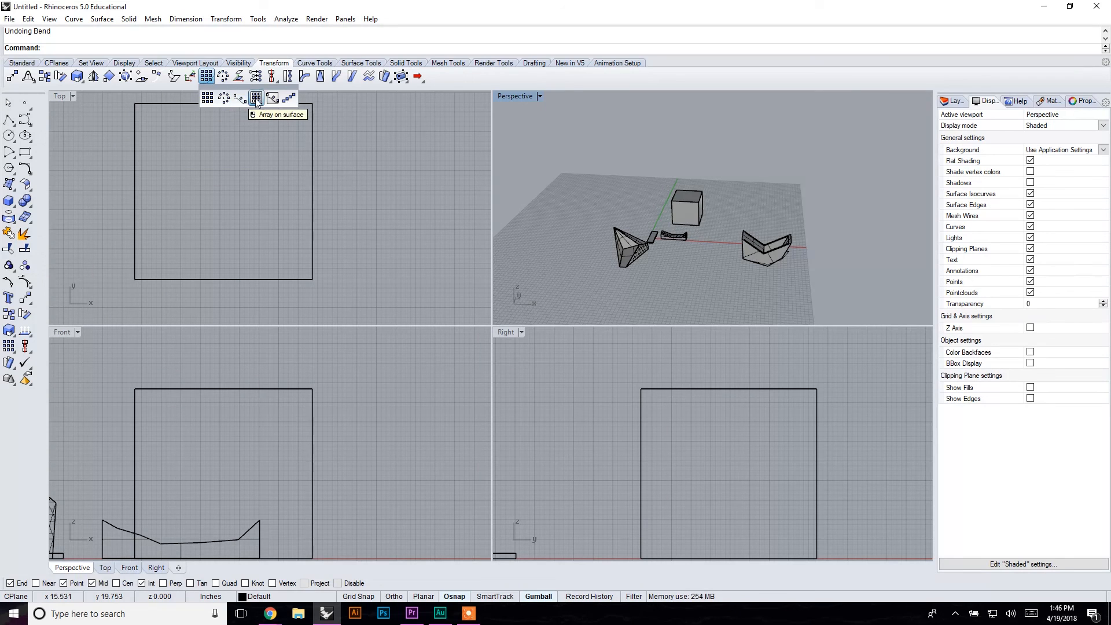
mouse_move(288, 98)
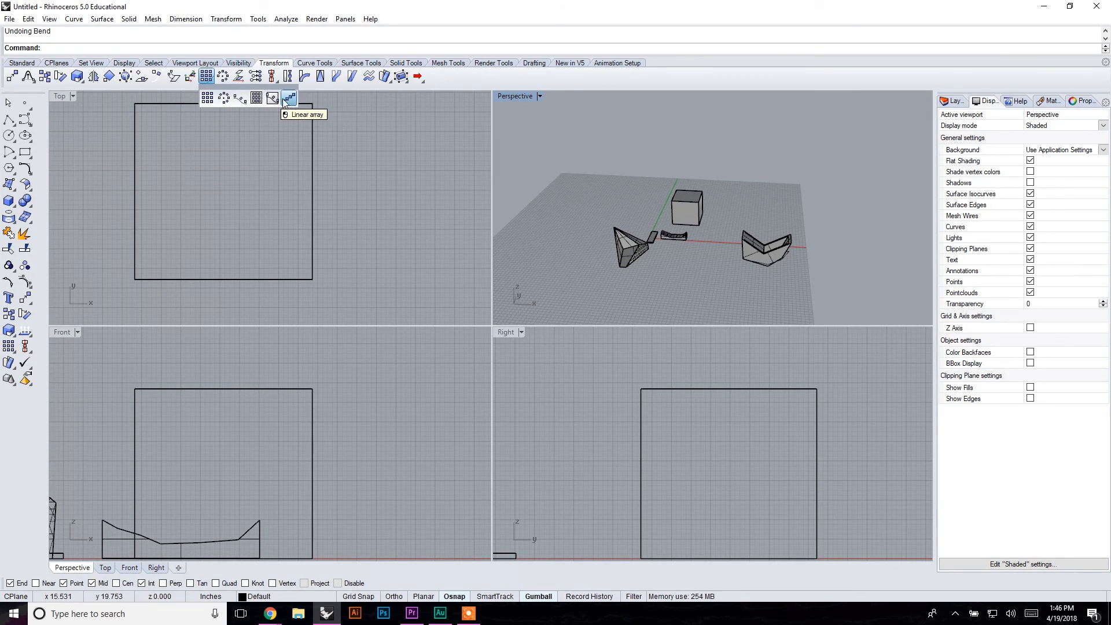
mouse_move(477, 113)
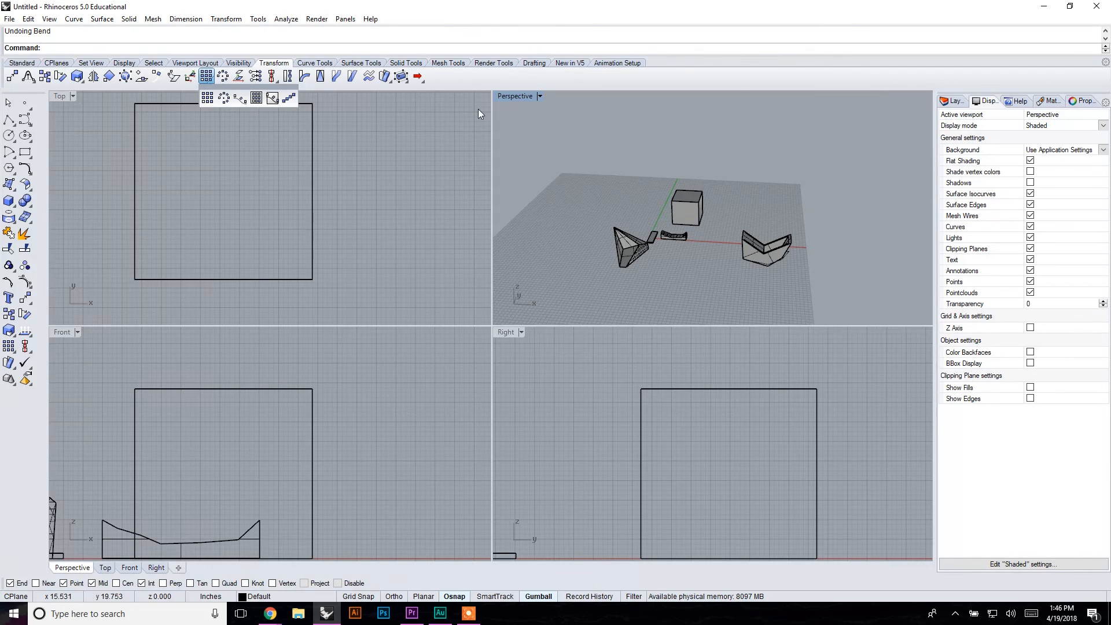